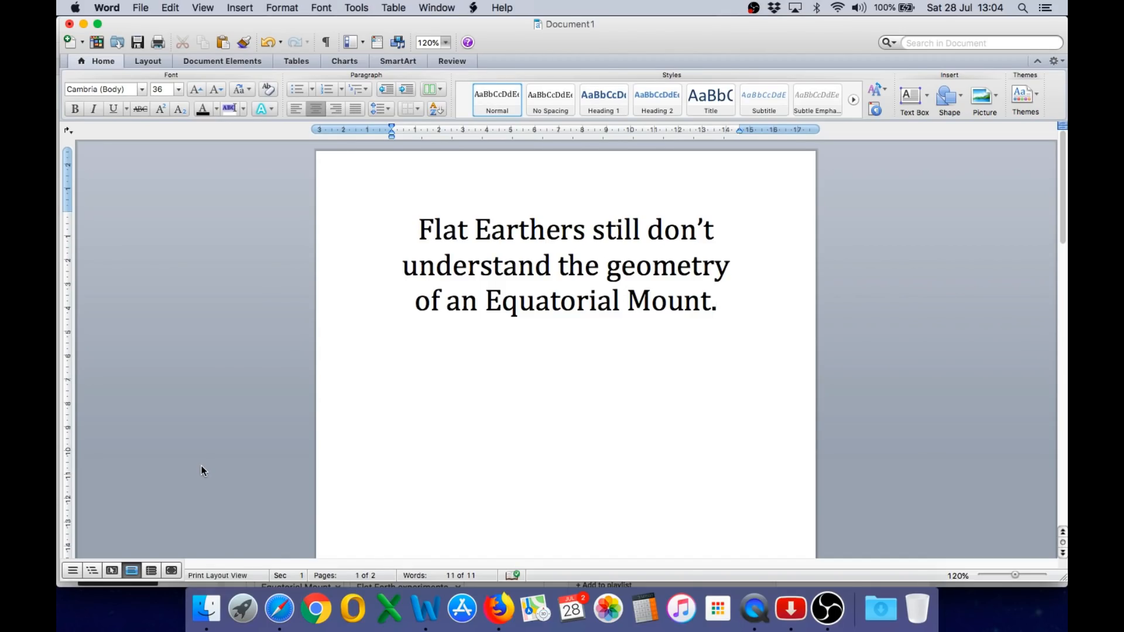
Bring the Safari browser with the YouTube videos to the front
click(714, 301)
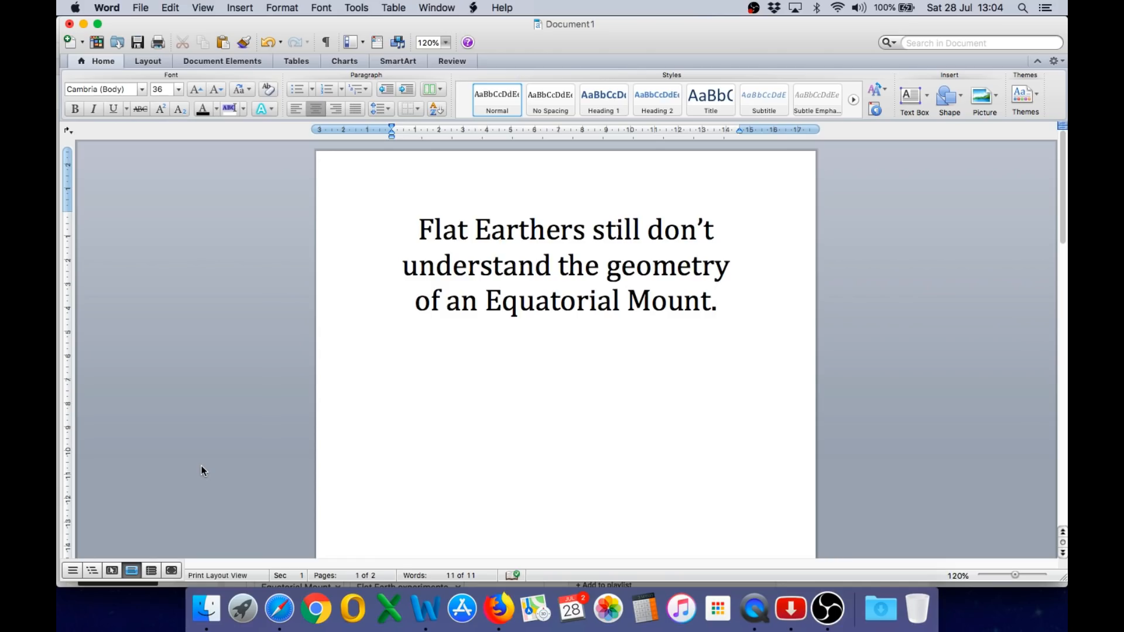
click(716, 300)
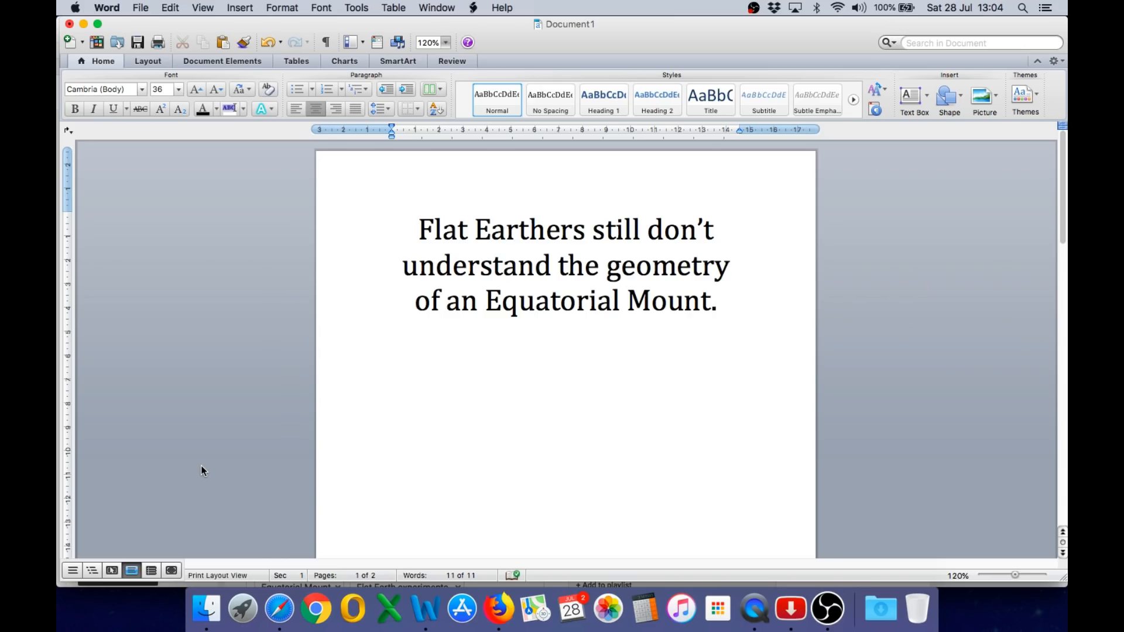
click(715, 300)
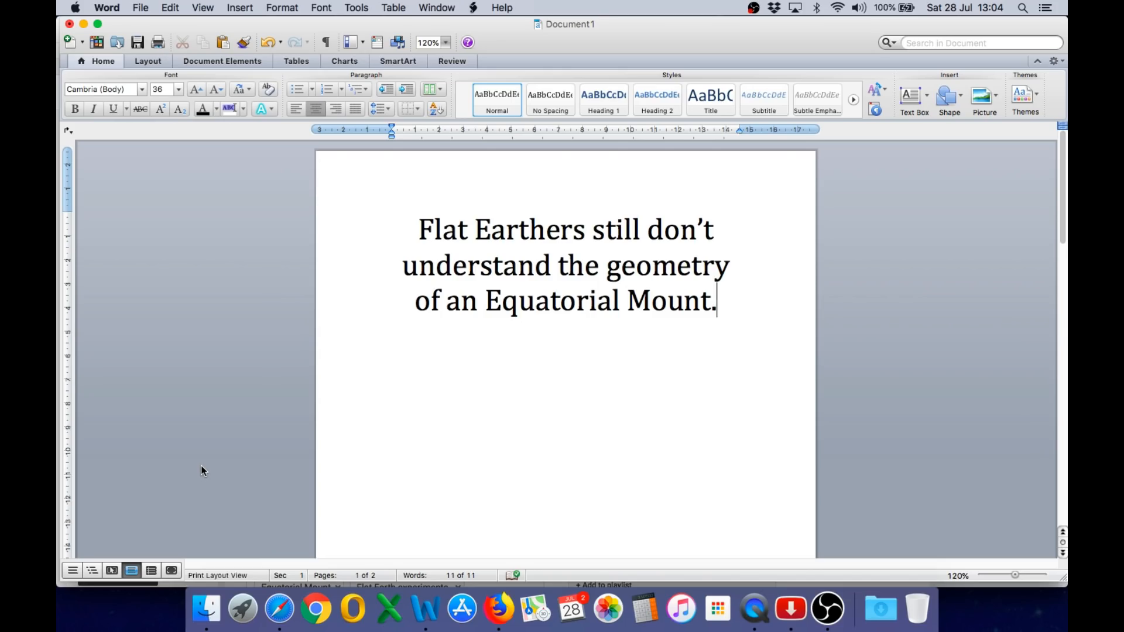
mouse_move(526, 413)
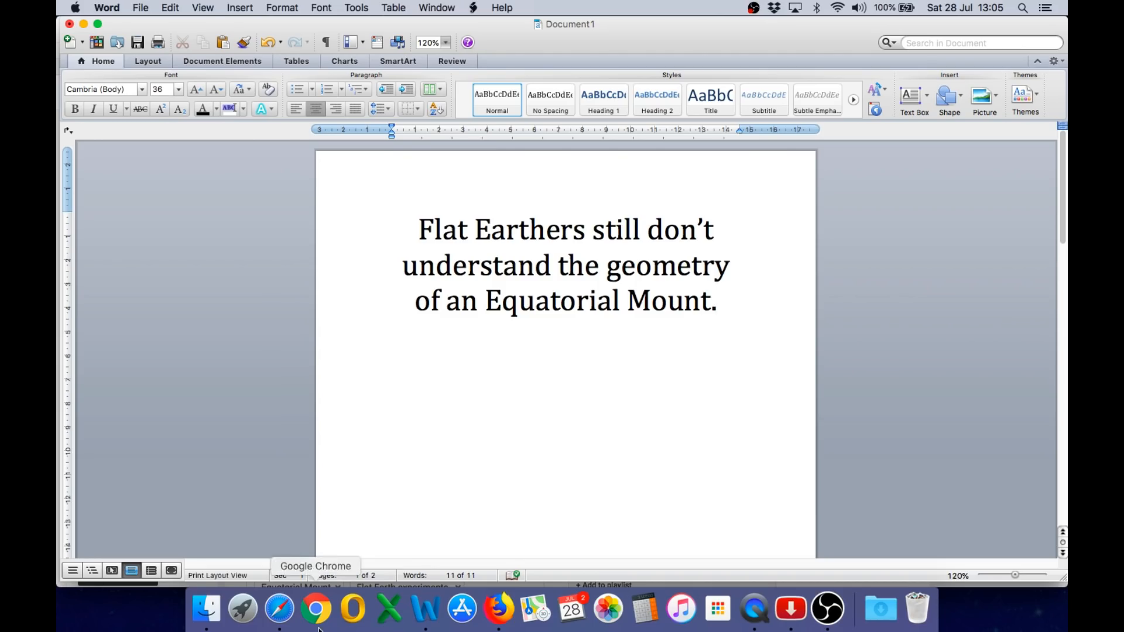
click(279, 608)
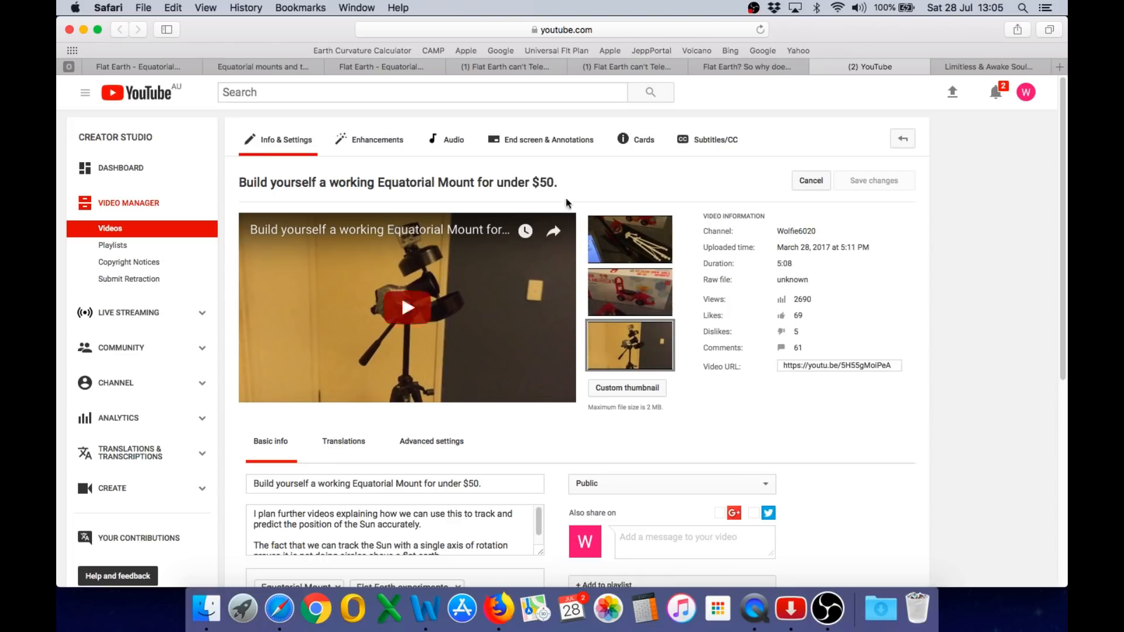
Review the 'Flat Earth can't Telescope' and 'Seeing it on a Ball' follow-up videos
click(746, 65)
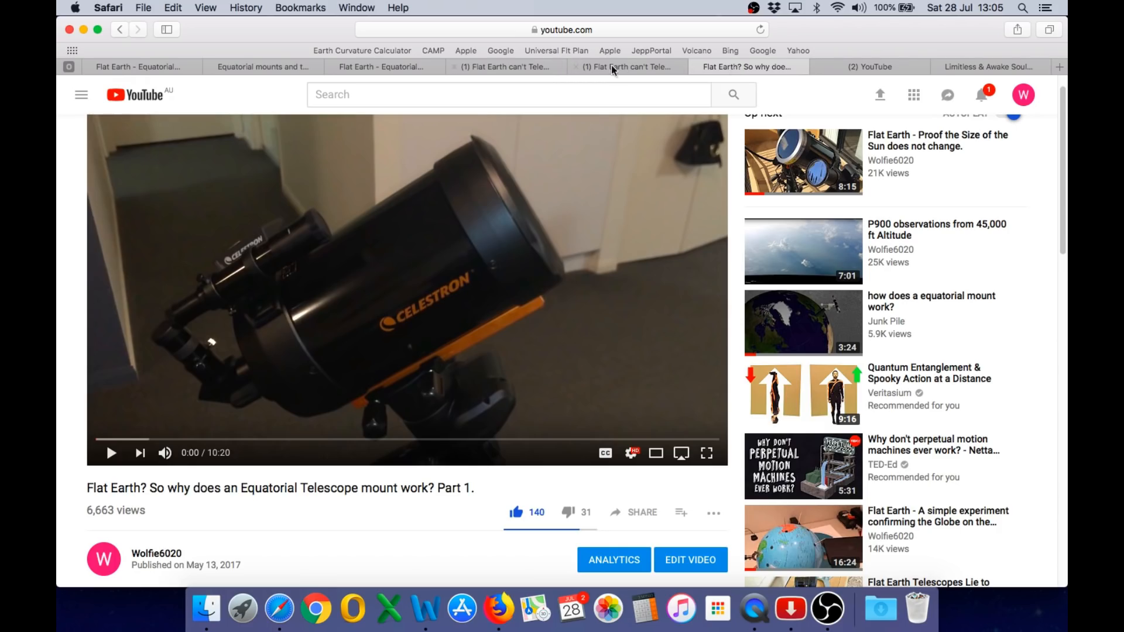
click(627, 66)
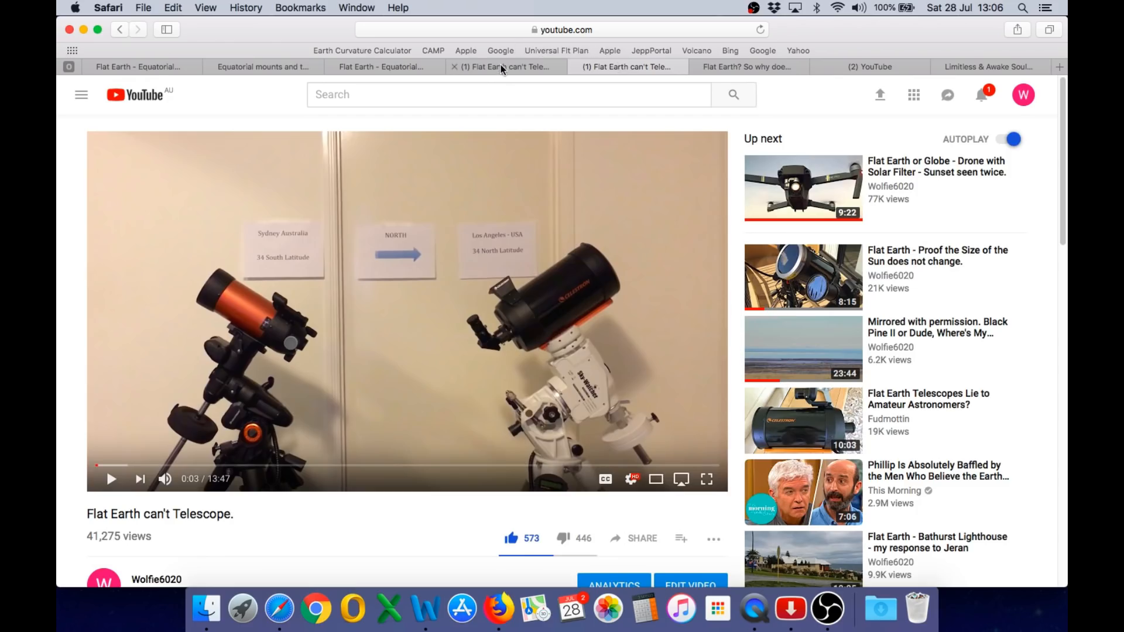
click(505, 66)
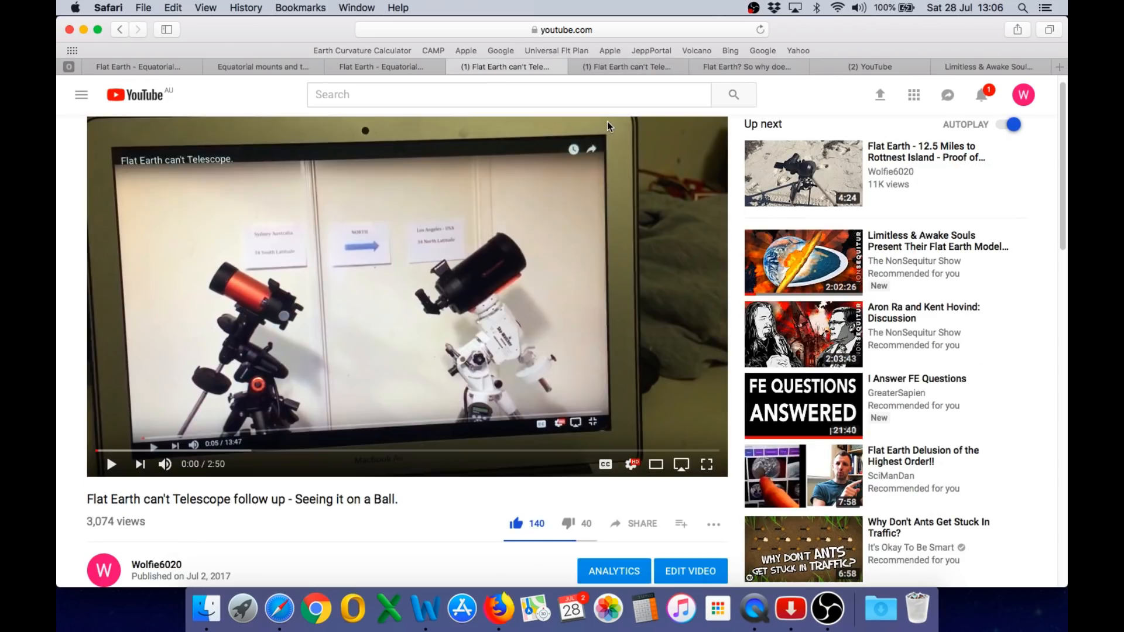
mouse_move(386, 77)
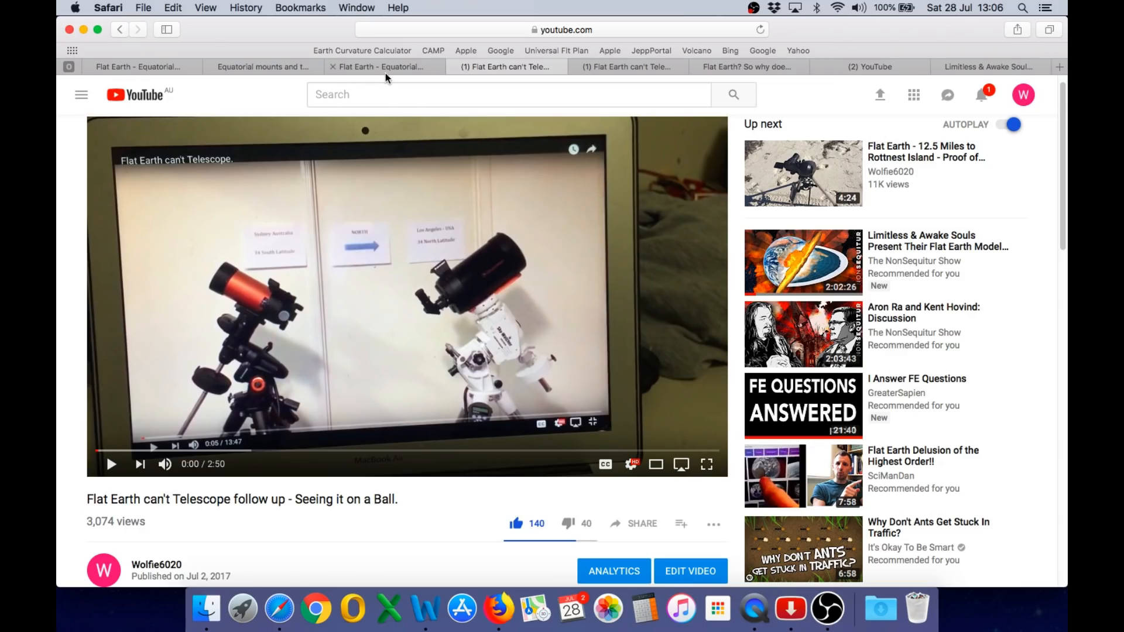
mouse_move(384, 66)
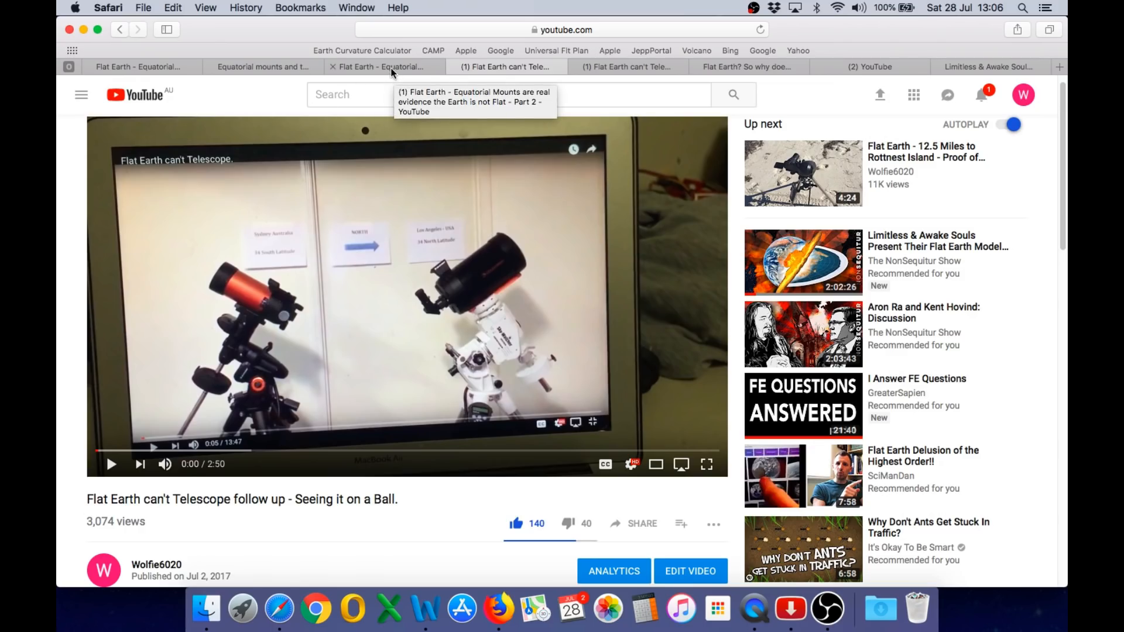
Review Equatorial Mounts Part 2 and the Equinox video, ending on the livestream replay tab
click(381, 67)
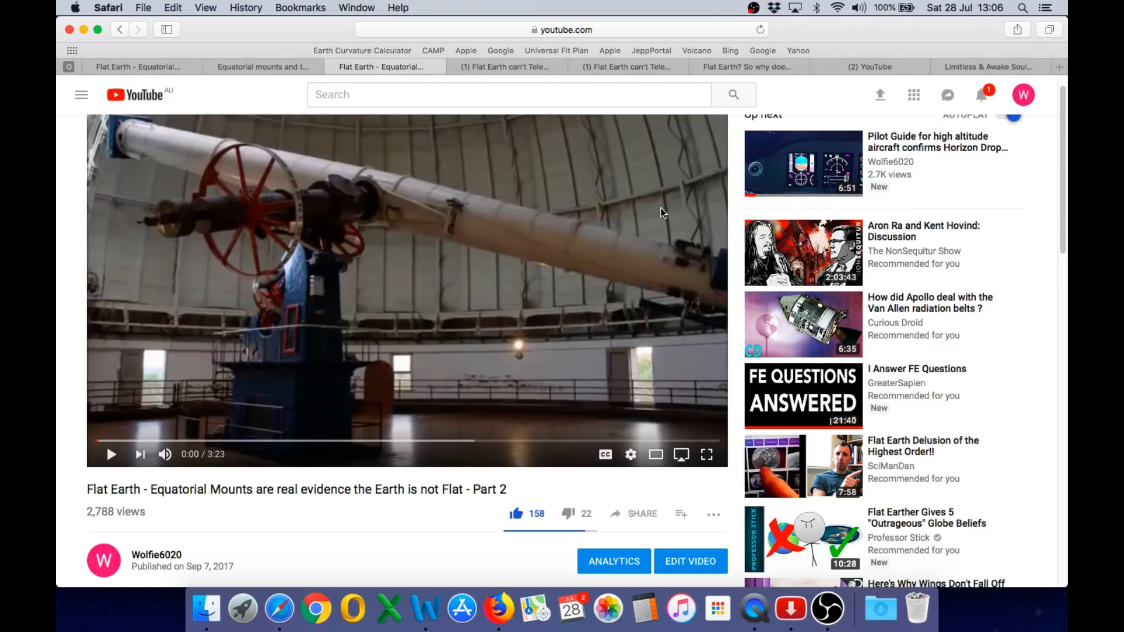
mouse_move(598, 209)
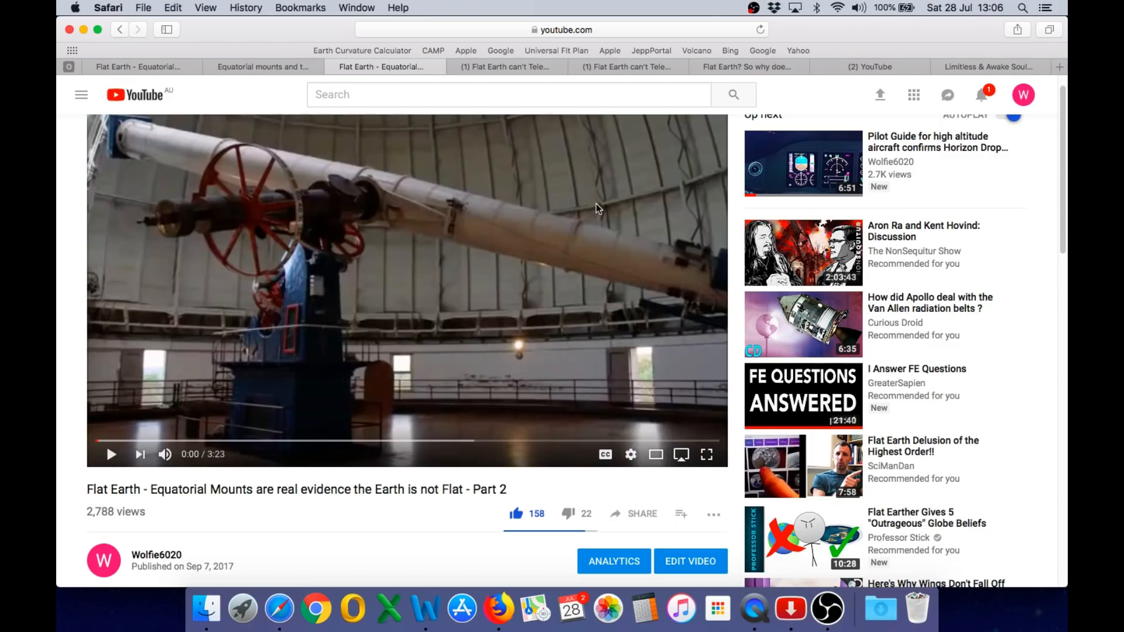
click(261, 66)
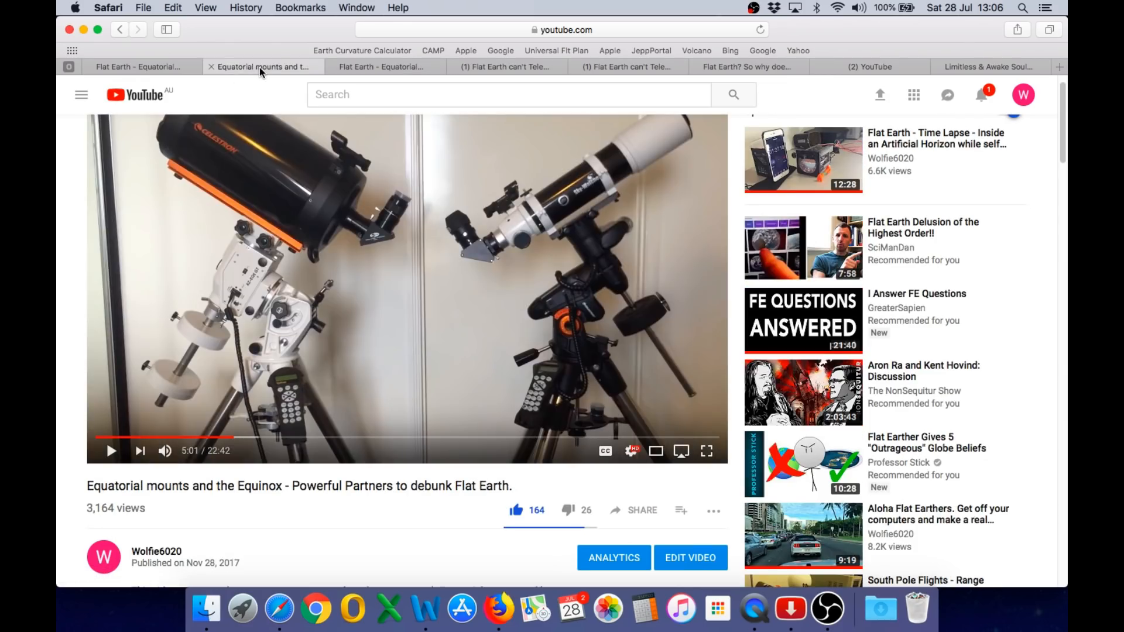
click(888, 66)
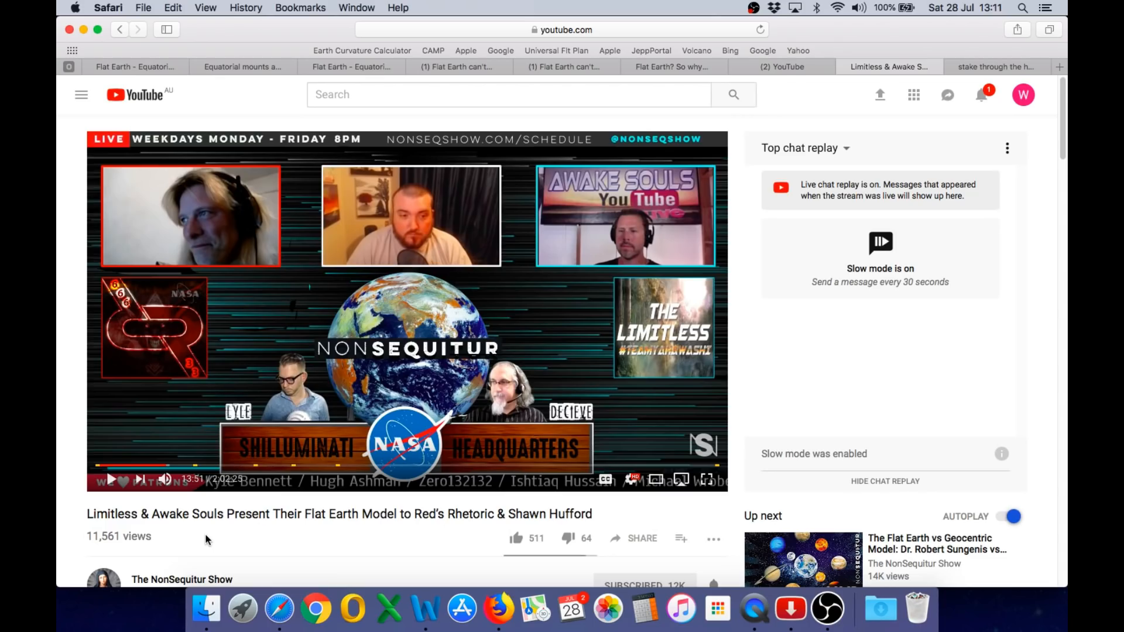
mouse_move(425, 610)
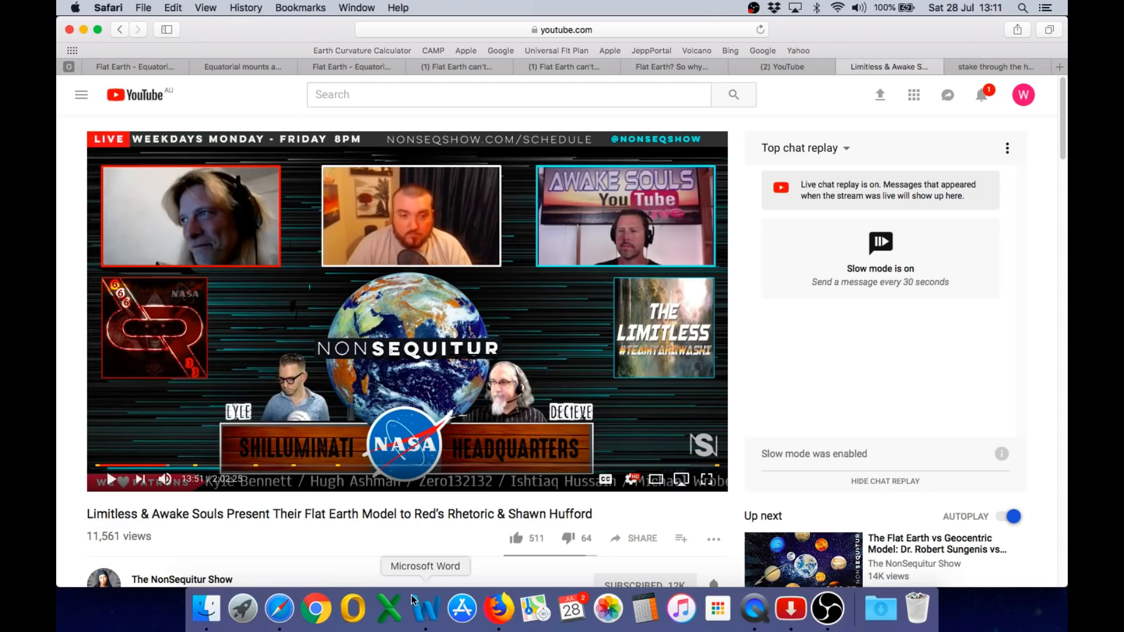
click(425, 608)
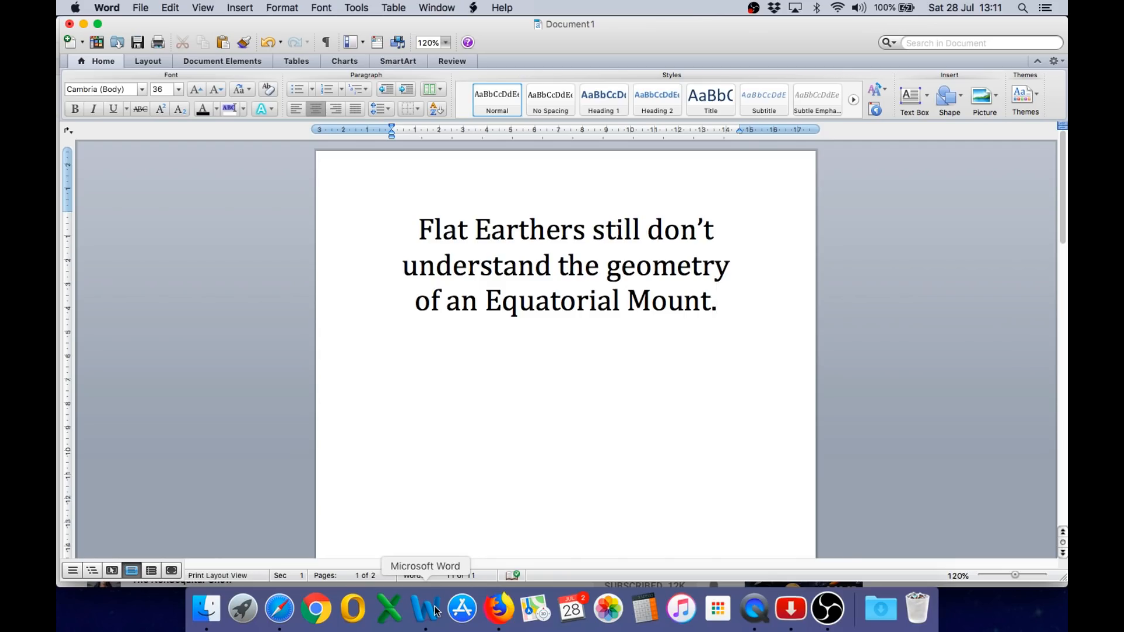
click(716, 301)
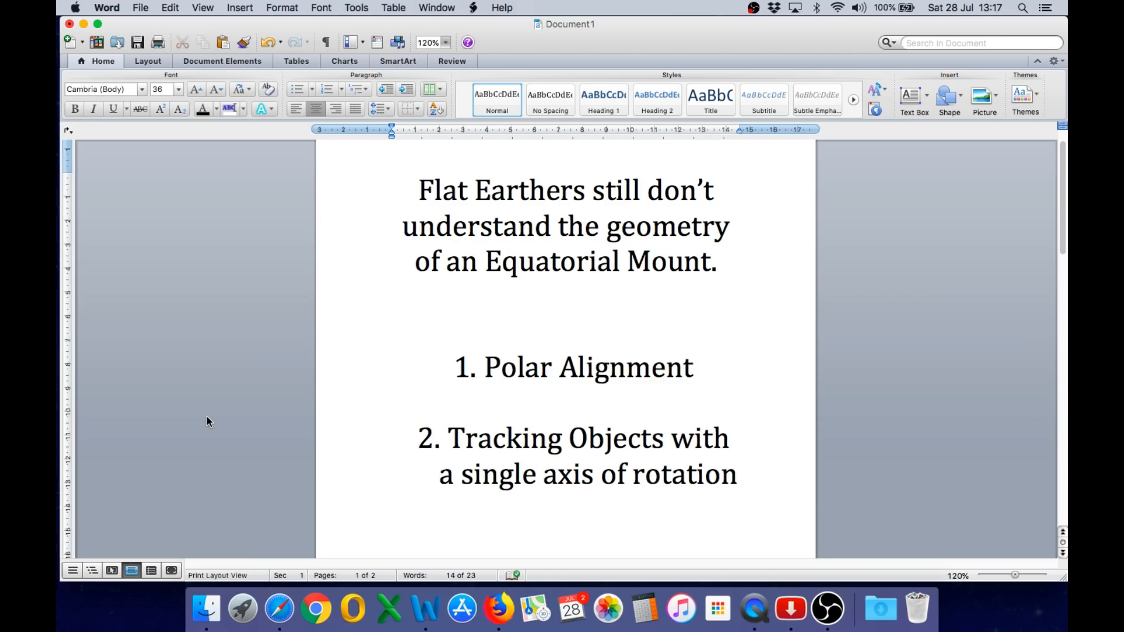
click(565, 403)
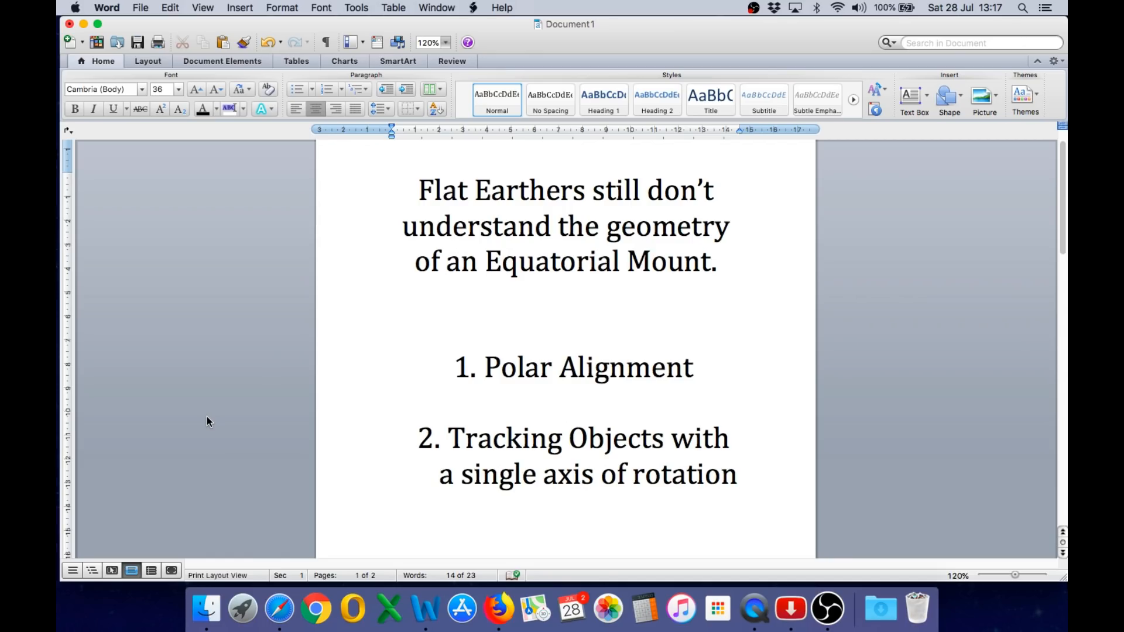
click(565, 401)
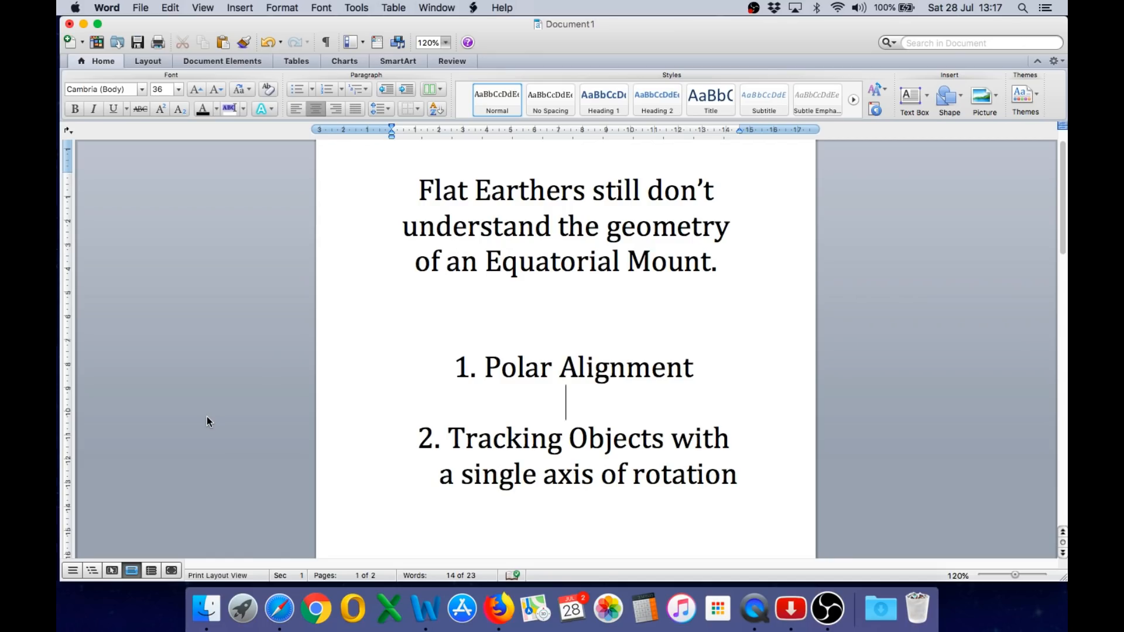
mouse_move(455, 409)
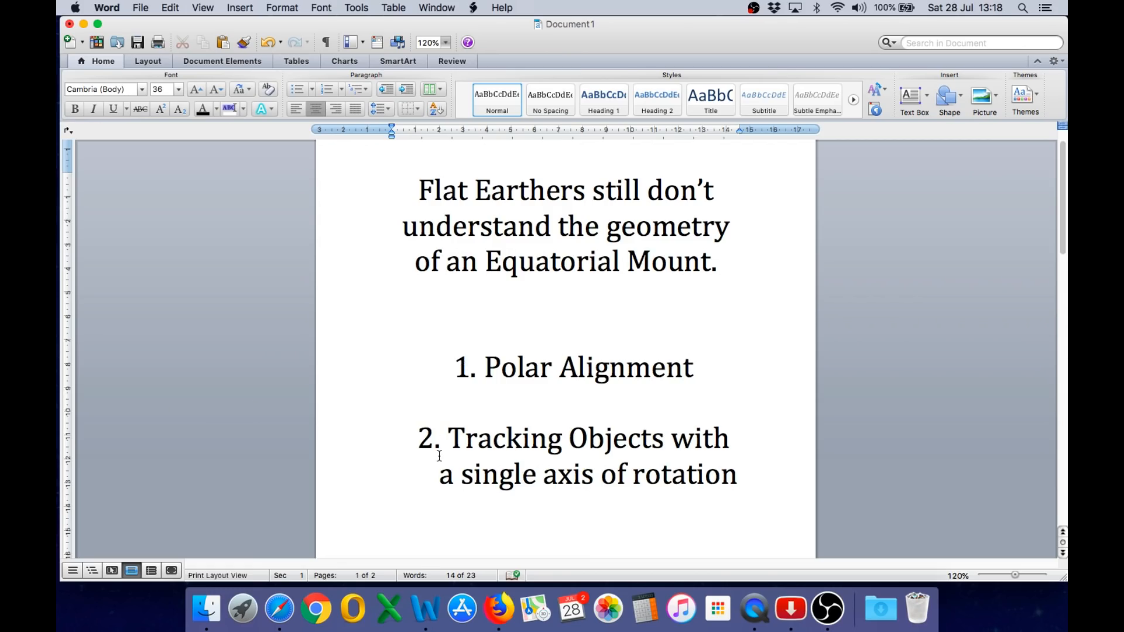
click(565, 404)
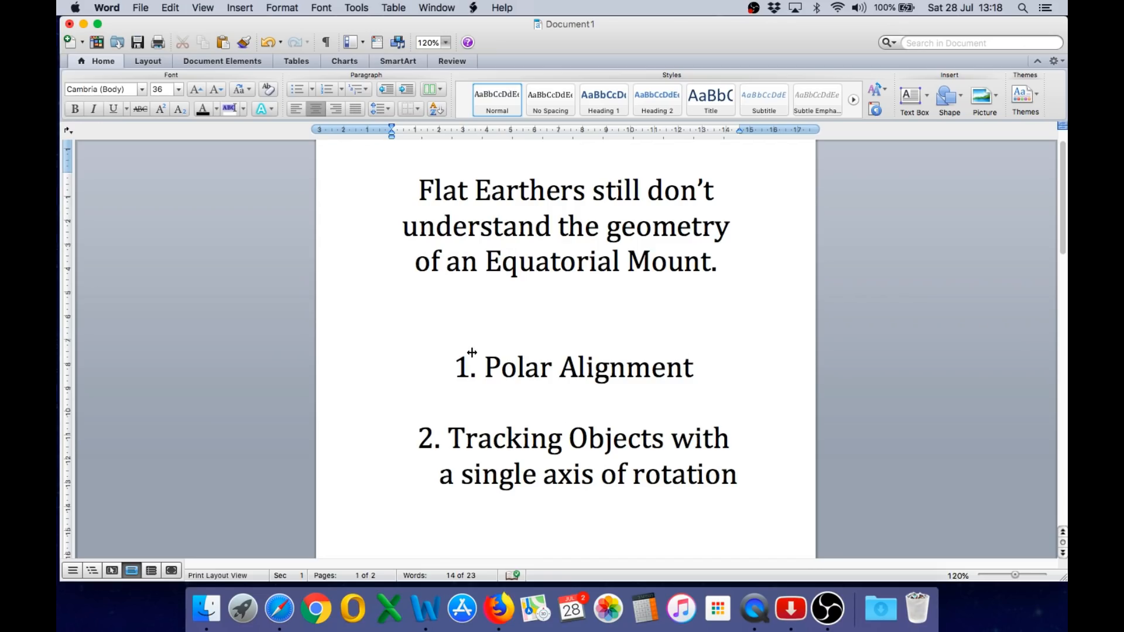
click(565, 401)
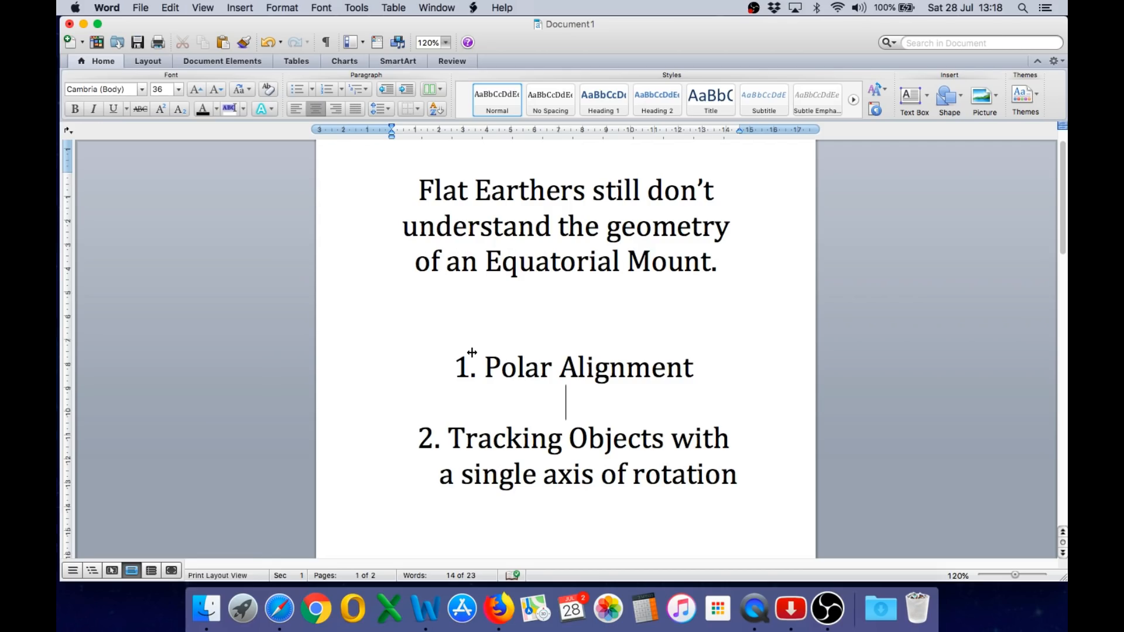
mouse_move(542, 319)
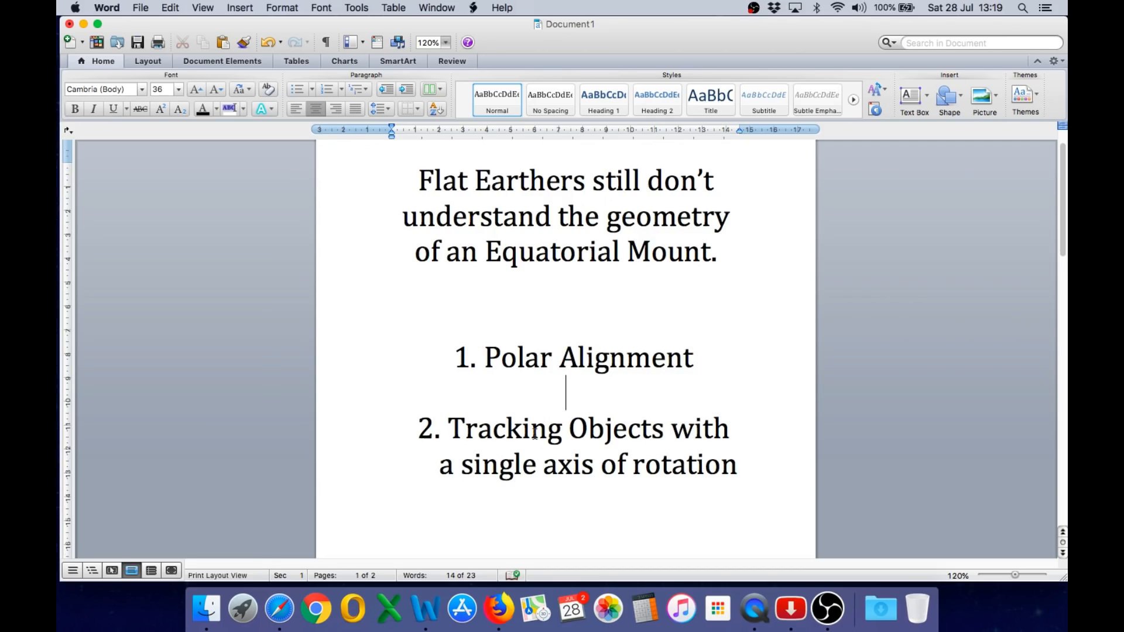
Scroll to page 2 with the mount diagram labelling Polar Axis, Declination Axis and Latitude
scroll(down, 3)
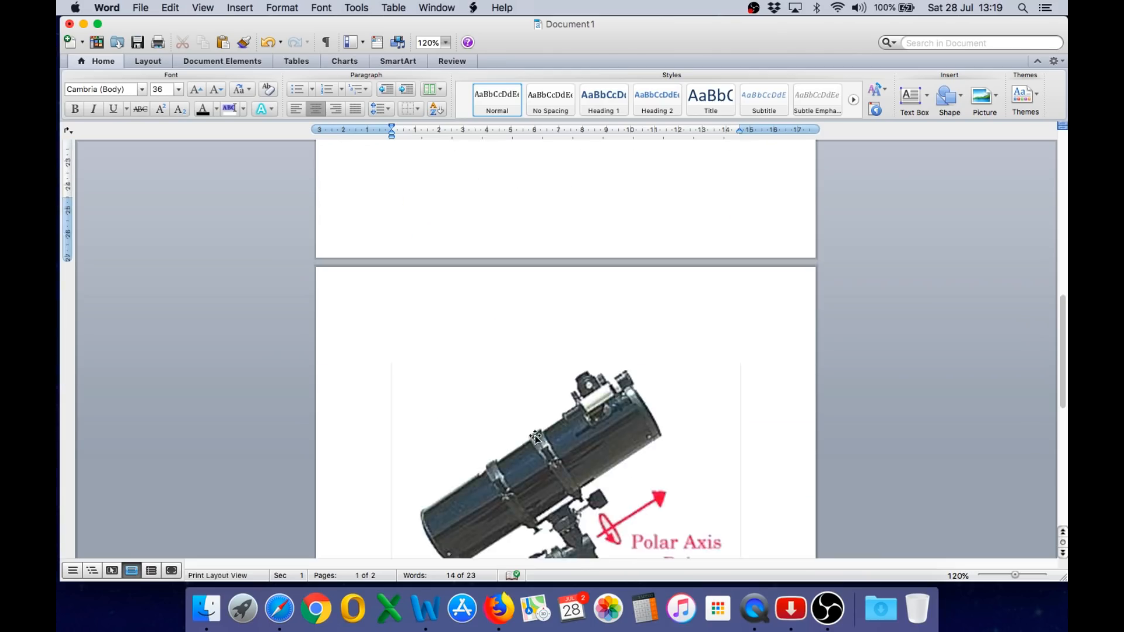
scroll(down, 3)
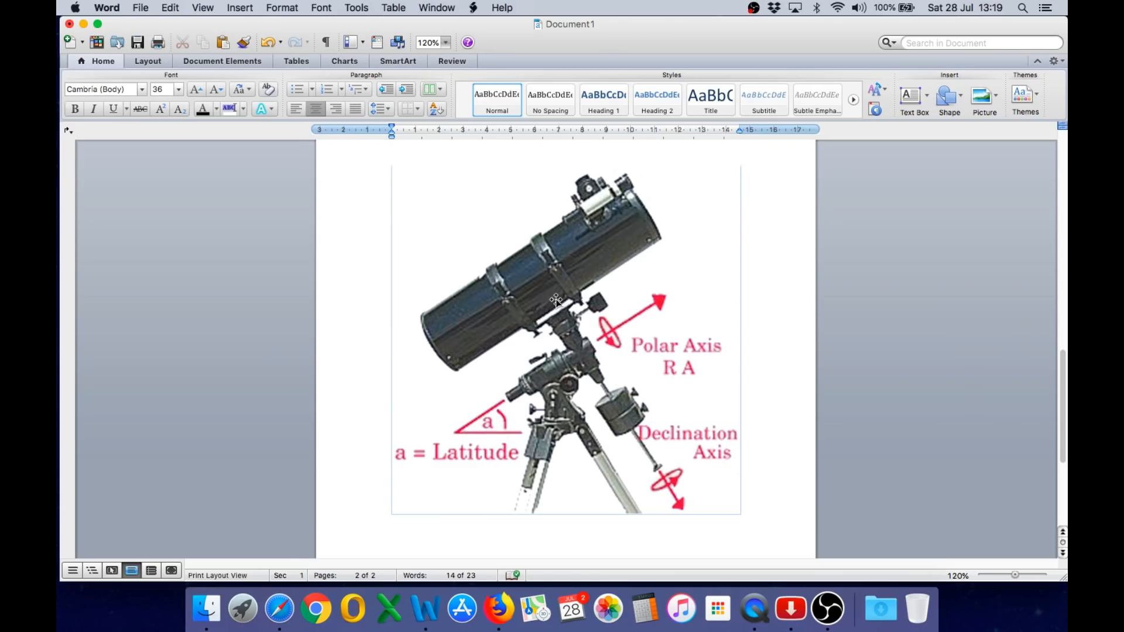
mouse_move(685, 506)
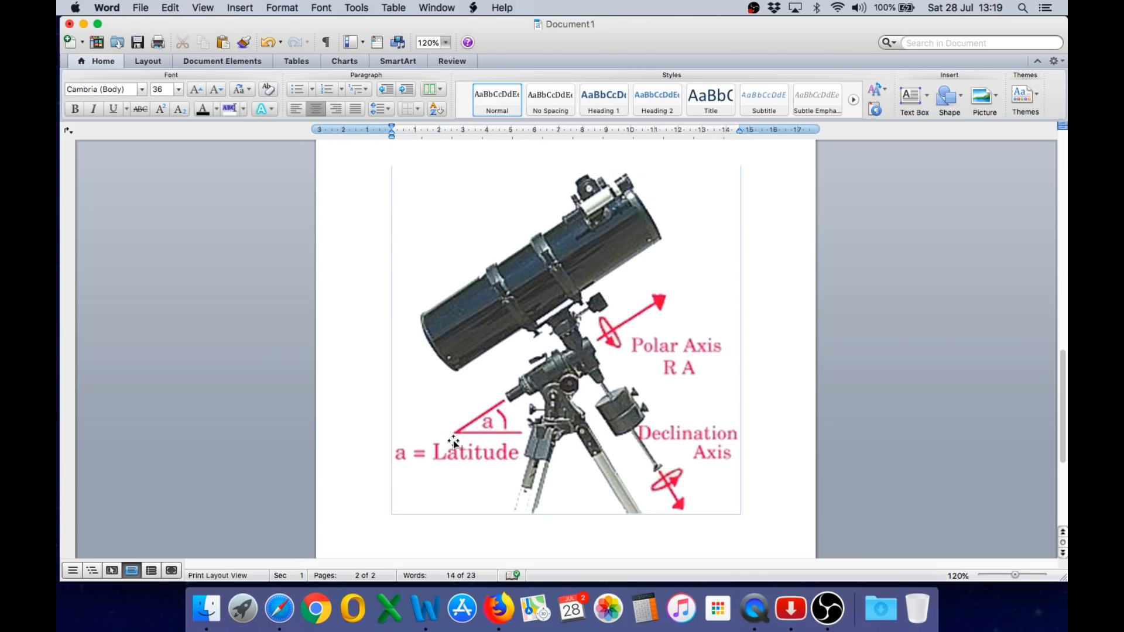
mouse_move(490, 426)
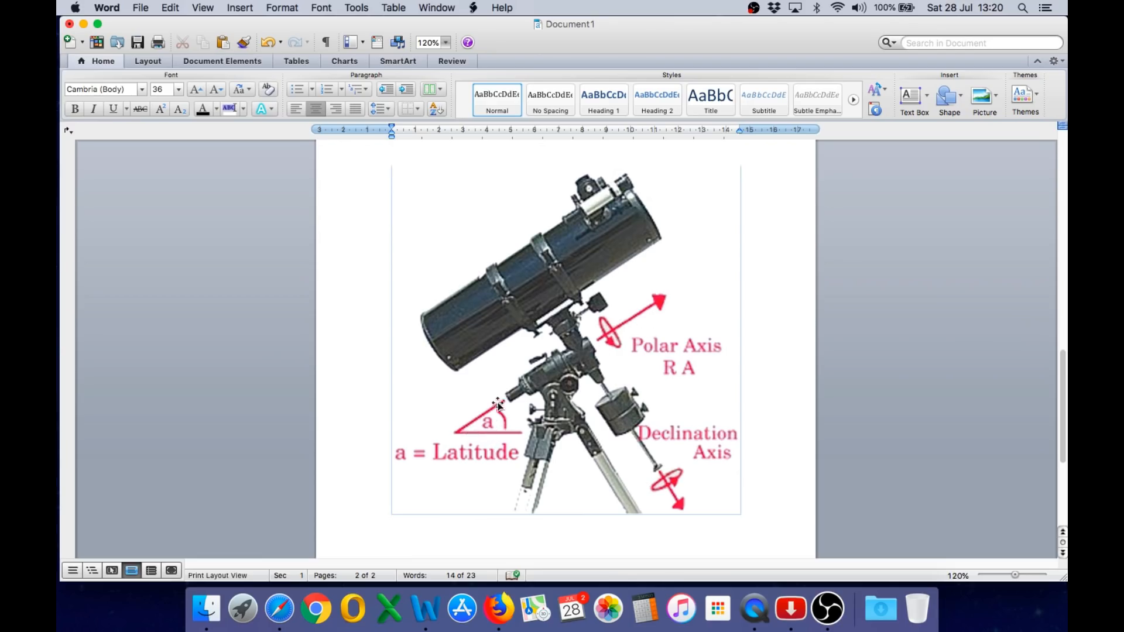
mouse_move(502, 402)
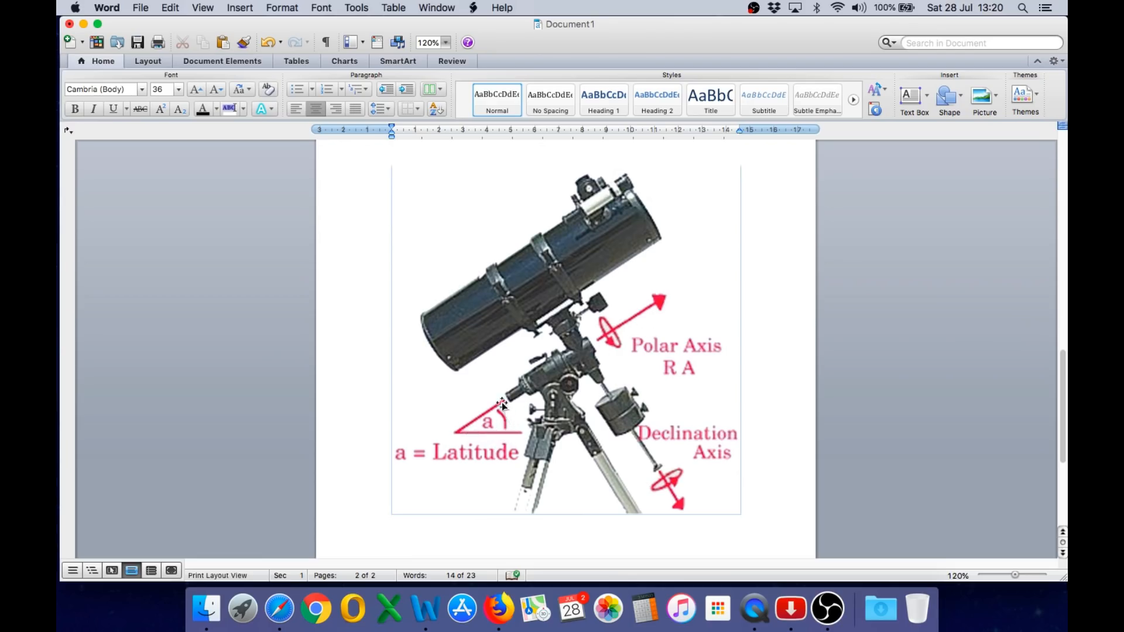
mouse_move(633, 331)
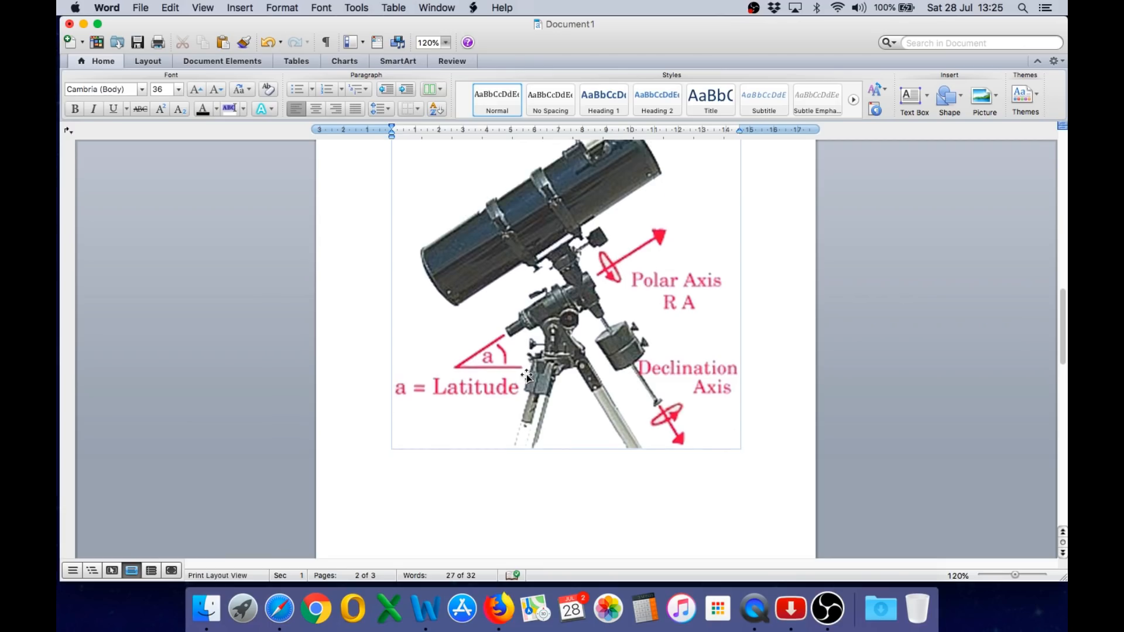
scroll(down, 3)
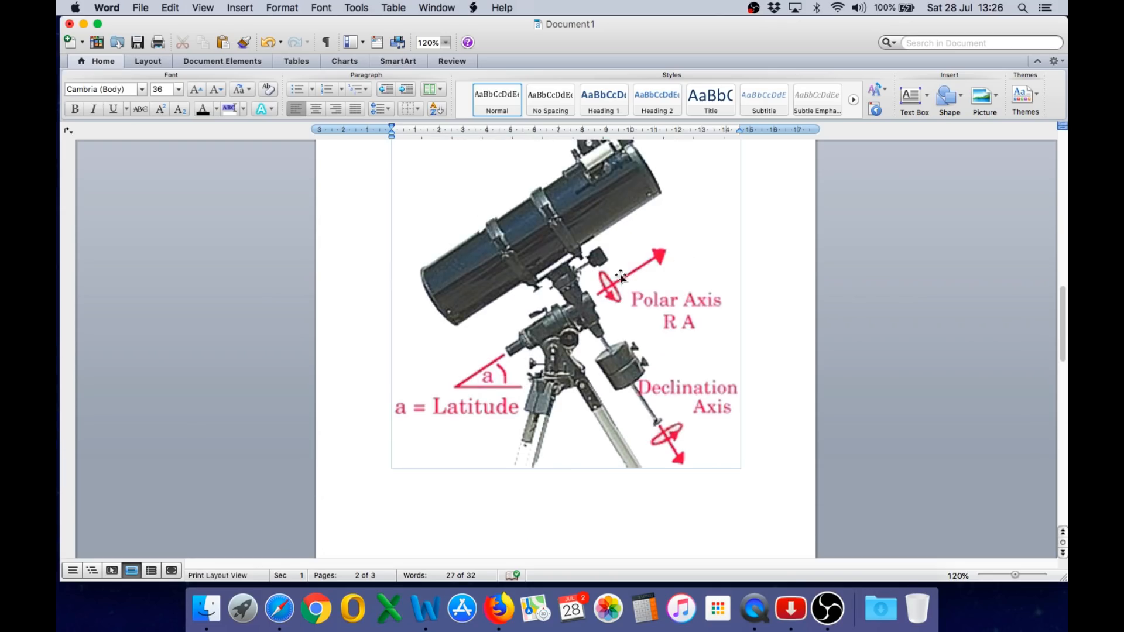
mouse_move(678, 282)
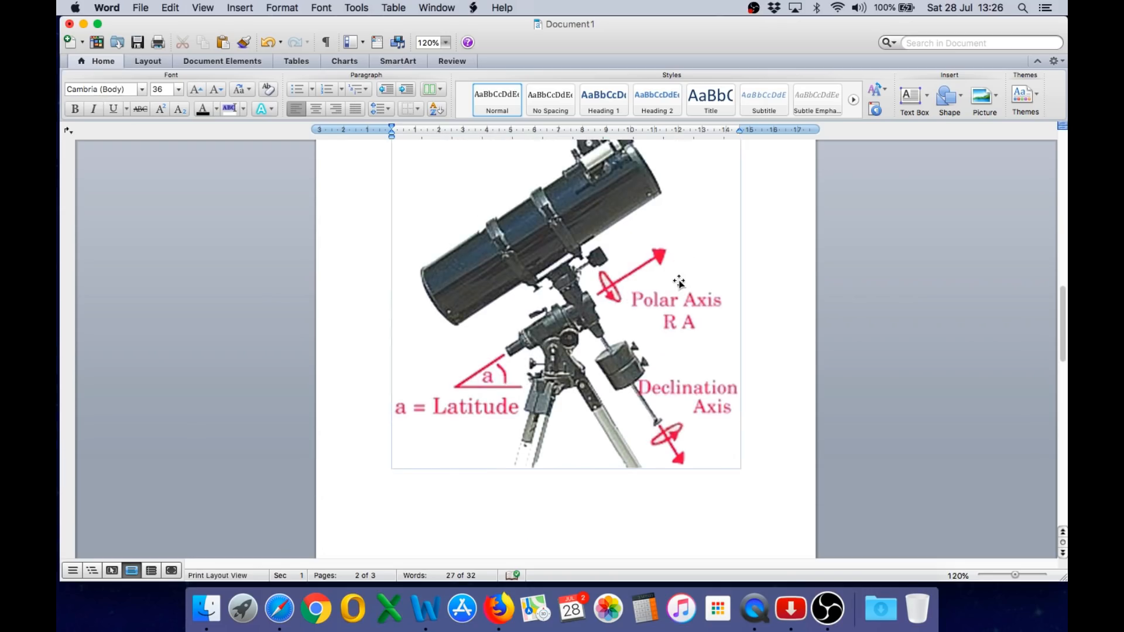
scroll(down, 3)
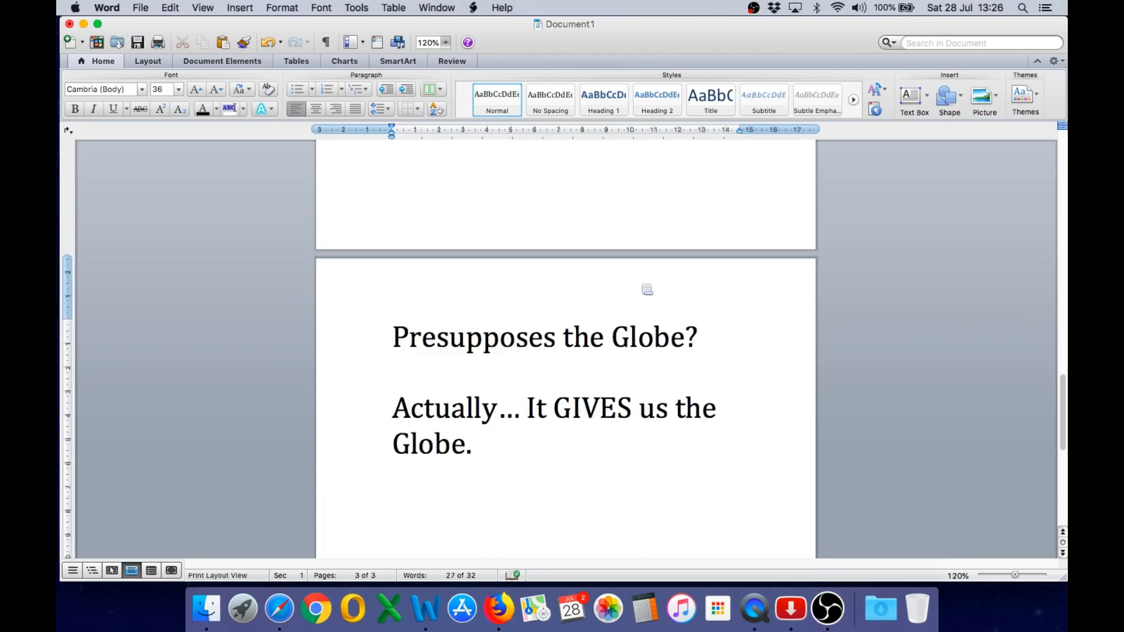
click(526, 407)
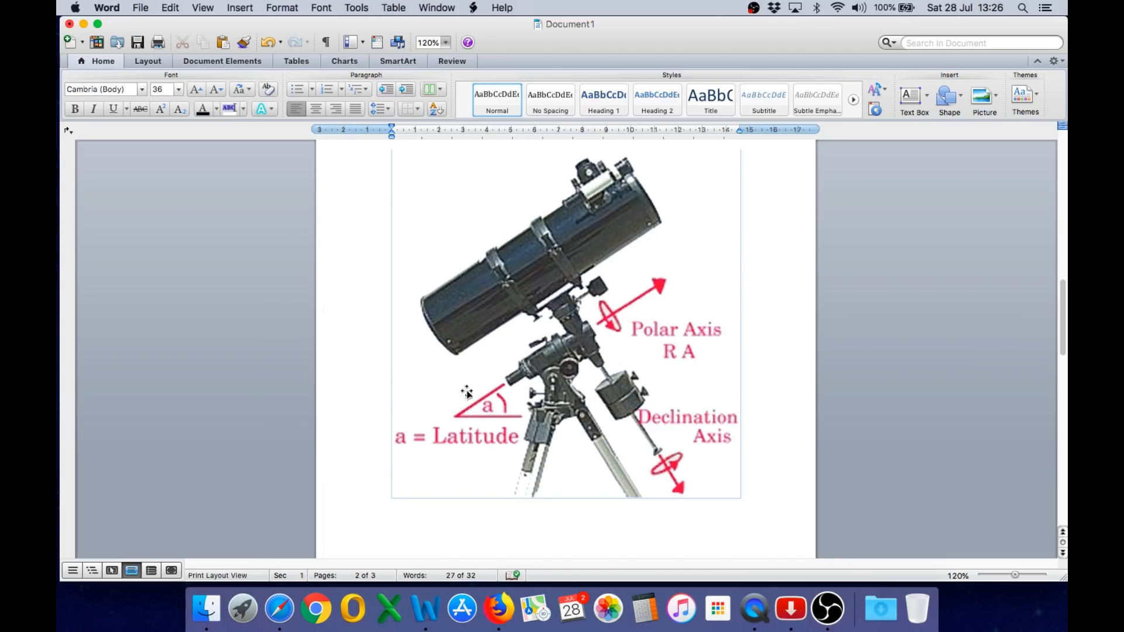
mouse_move(600, 308)
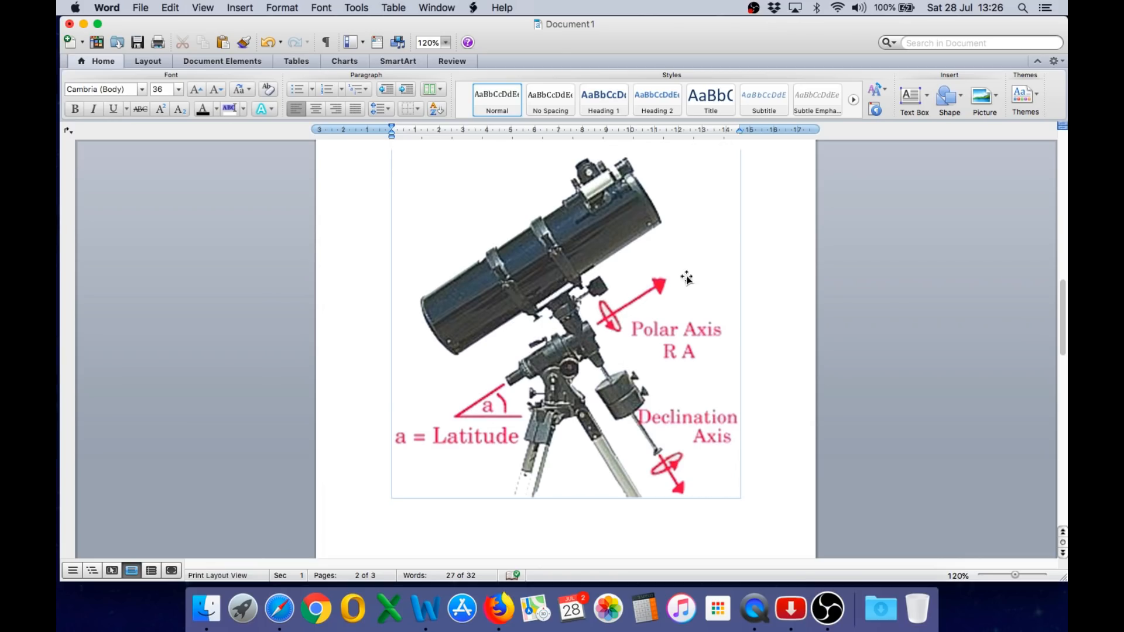
mouse_move(633, 315)
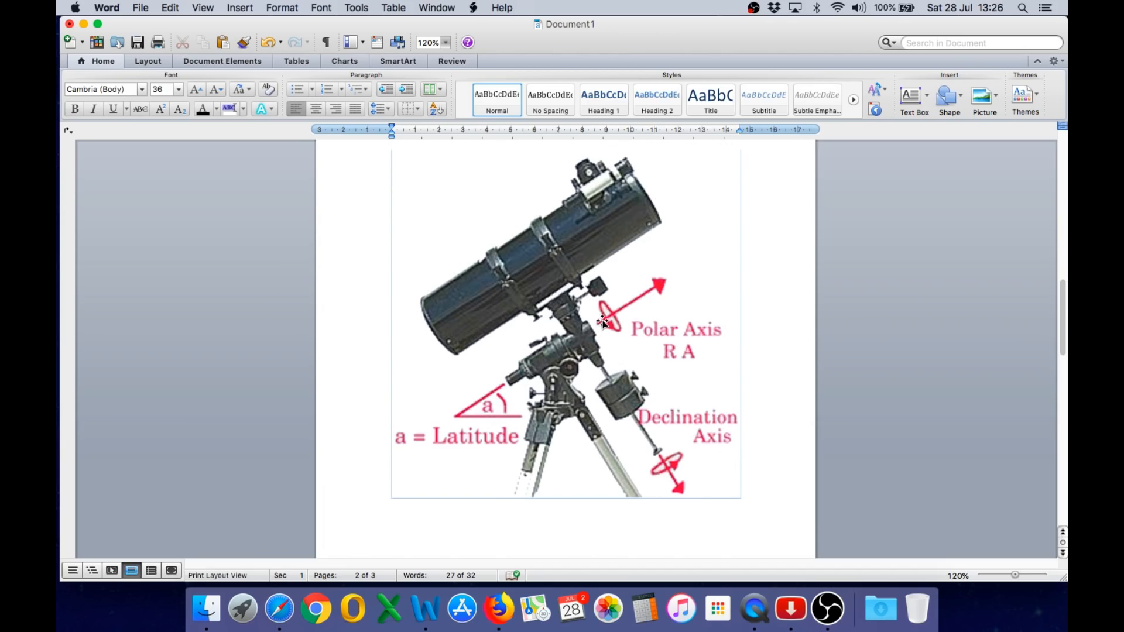
Scroll to the 'Presupposes the Globe?' page and switch to the QuickTime animation
scroll(down, 3)
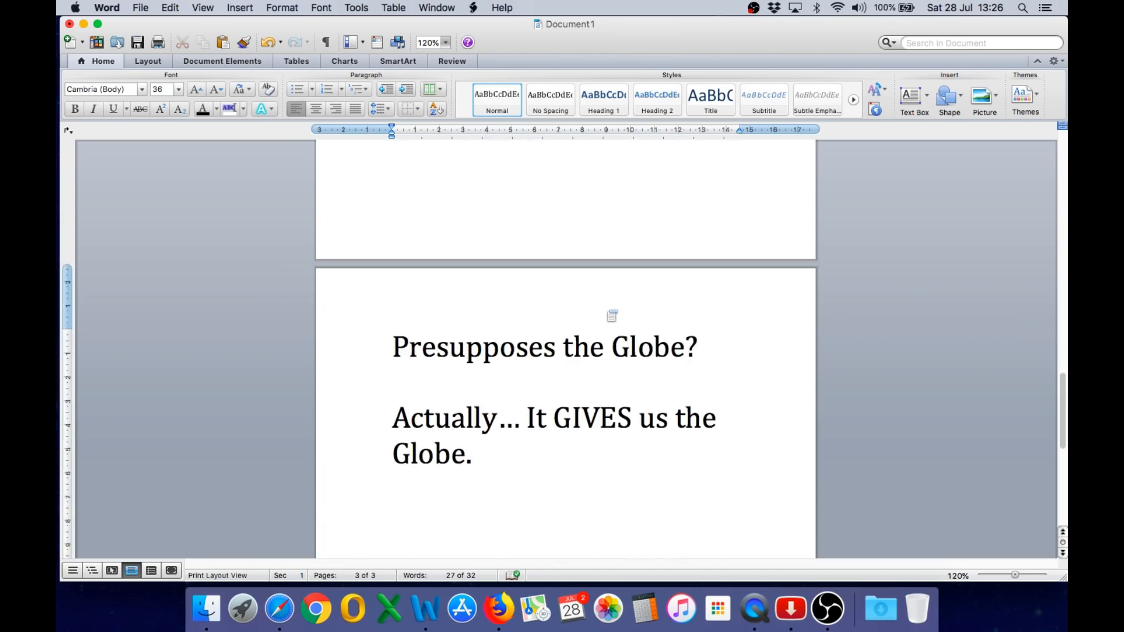
click(526, 417)
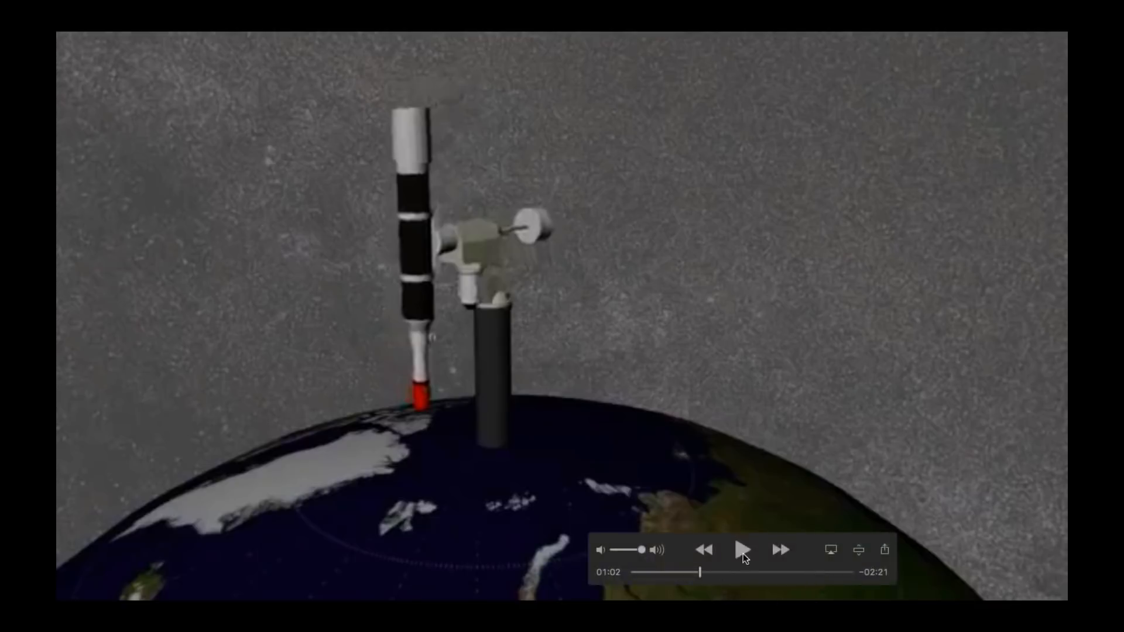
Play the telescope-on-globe animation for a few seconds, then pause it
click(742, 550)
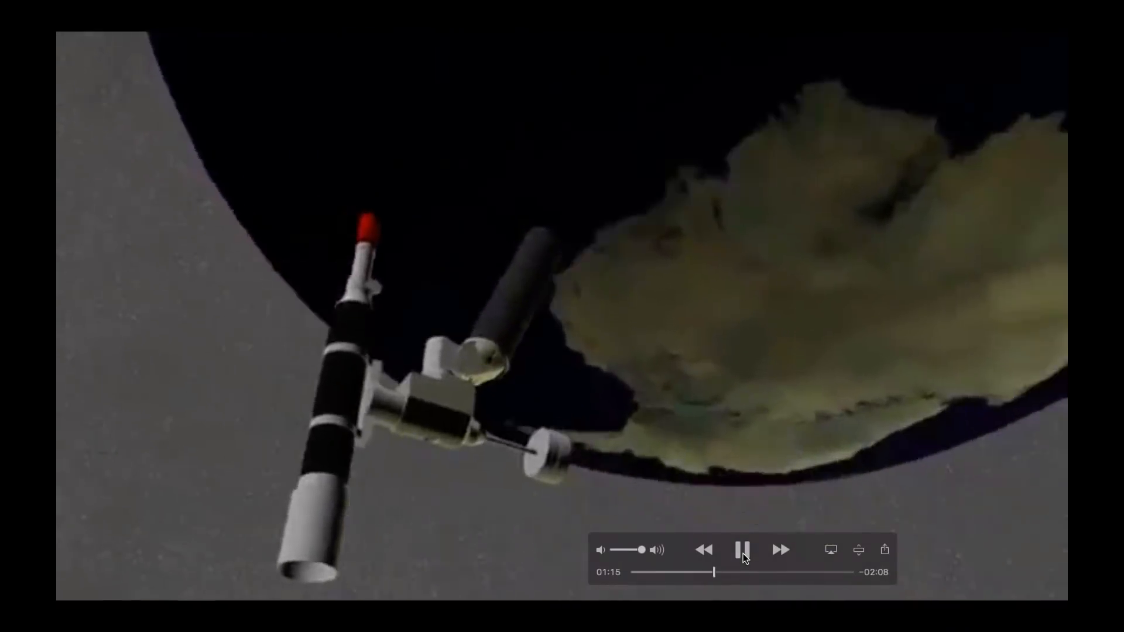
click(742, 550)
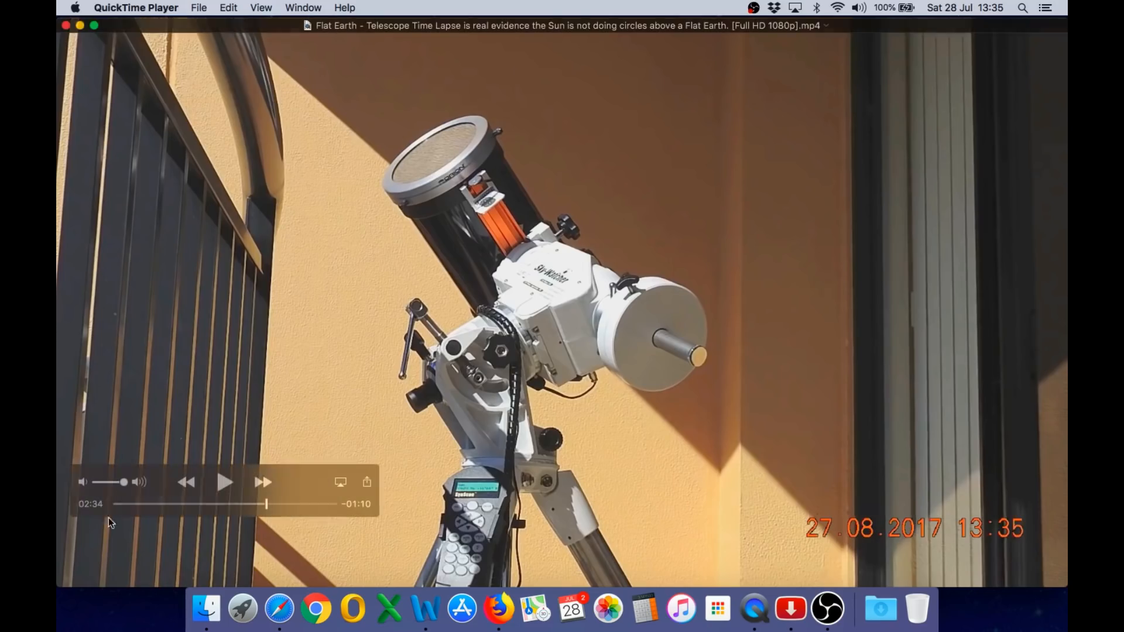
mouse_move(267, 509)
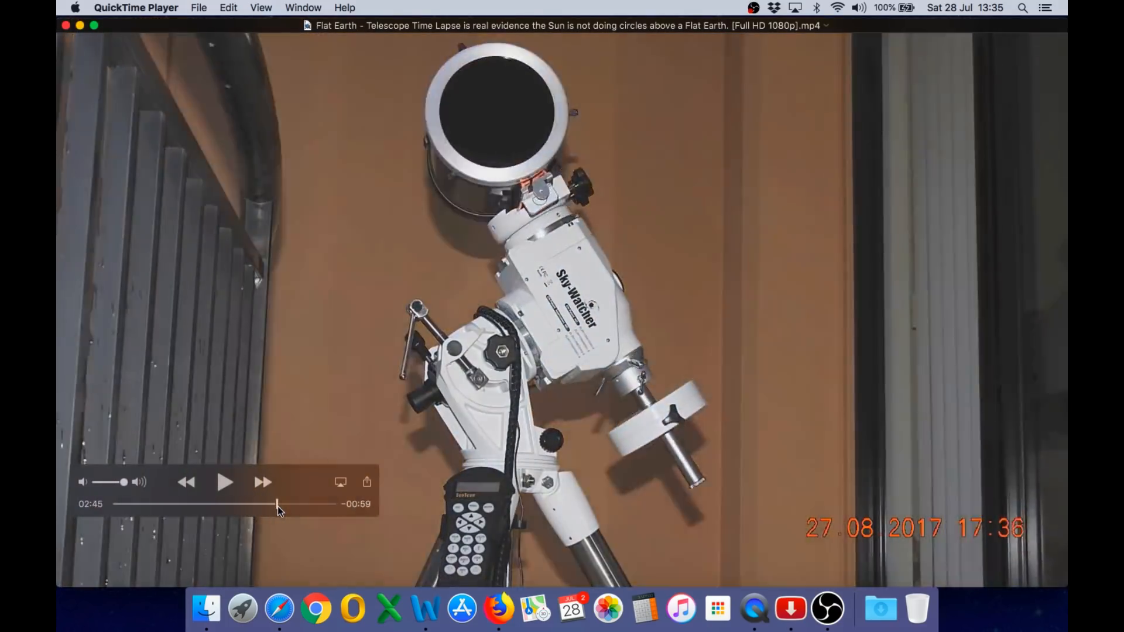
Scrub the time-lapse across the night shots to the morning frame around 3:16
drag(278, 503, 294, 504)
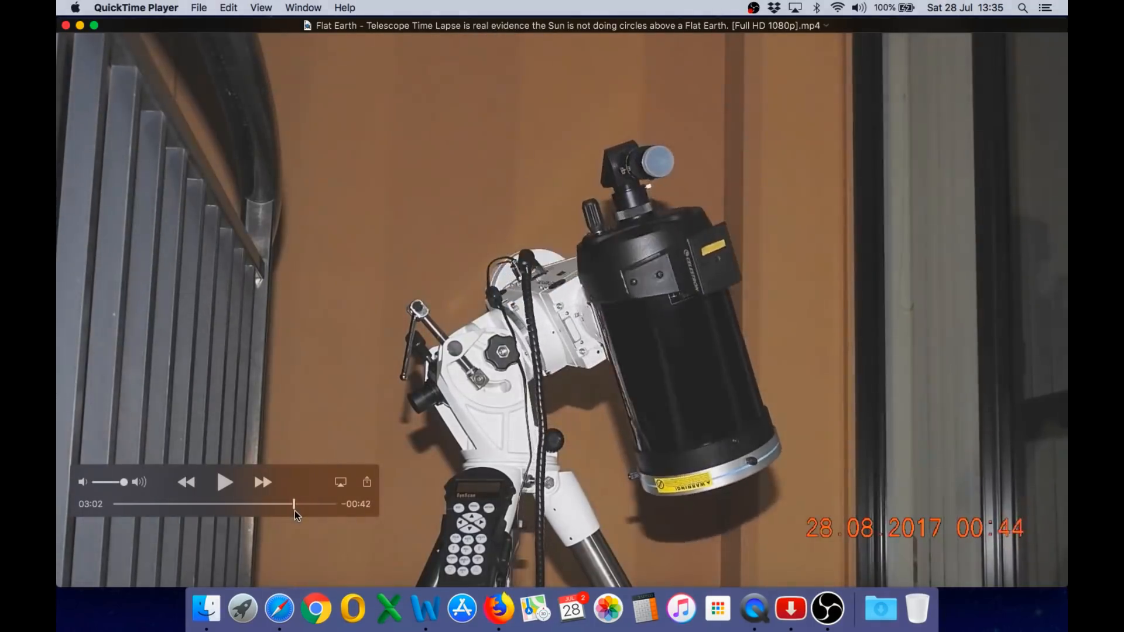
drag(294, 504, 274, 503)
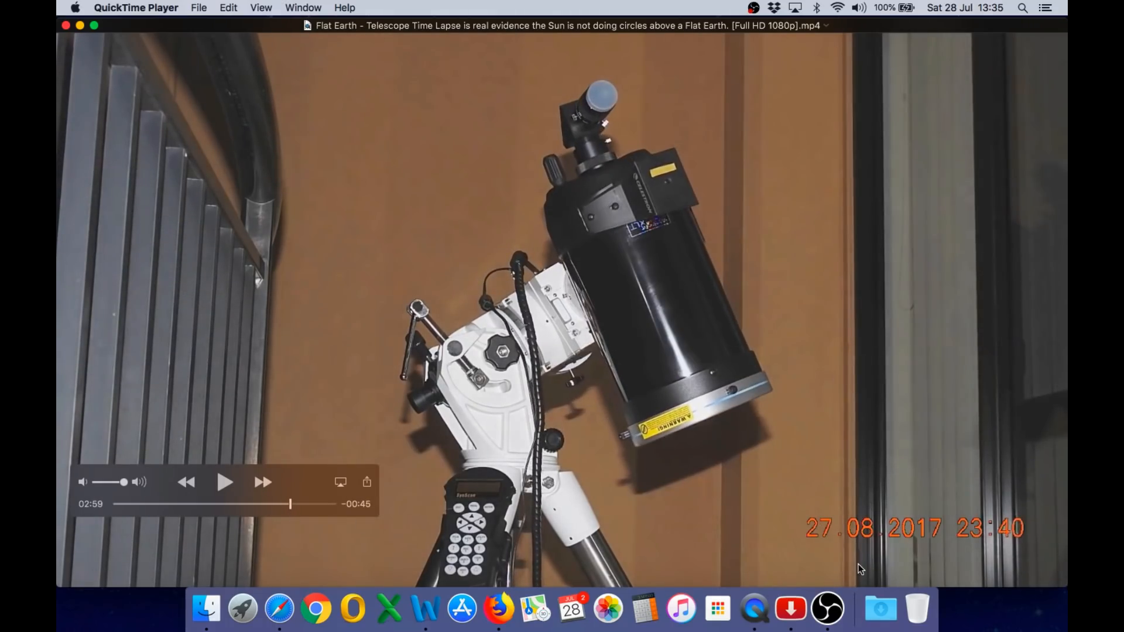
mouse_move(659, 472)
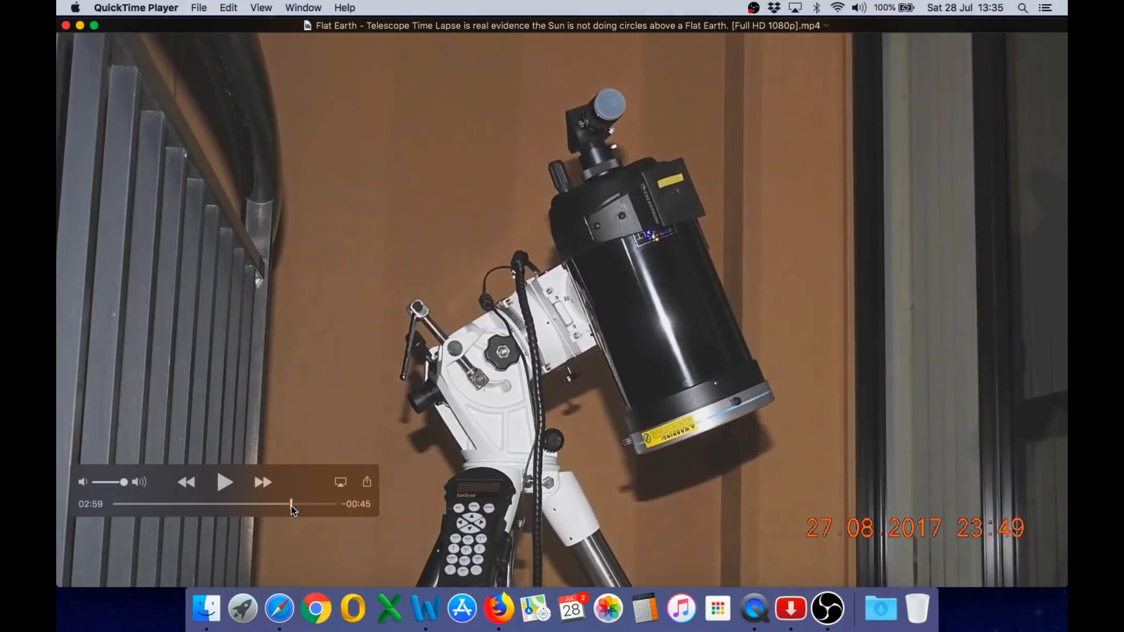
mouse_move(695, 530)
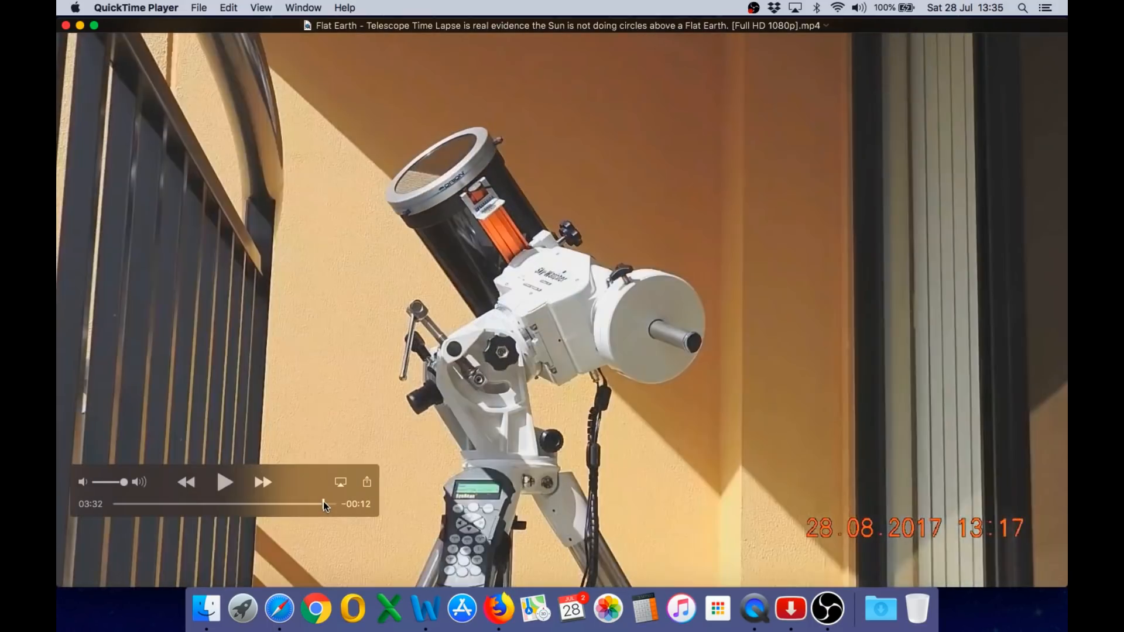
drag(324, 504, 312, 503)
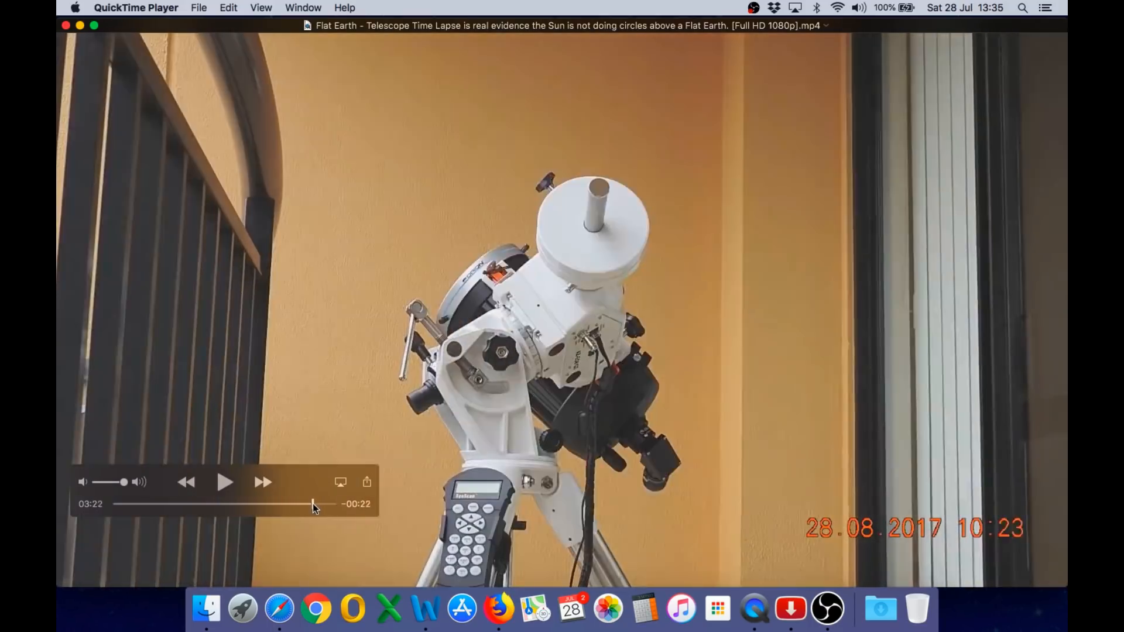
drag(312, 503, 287, 504)
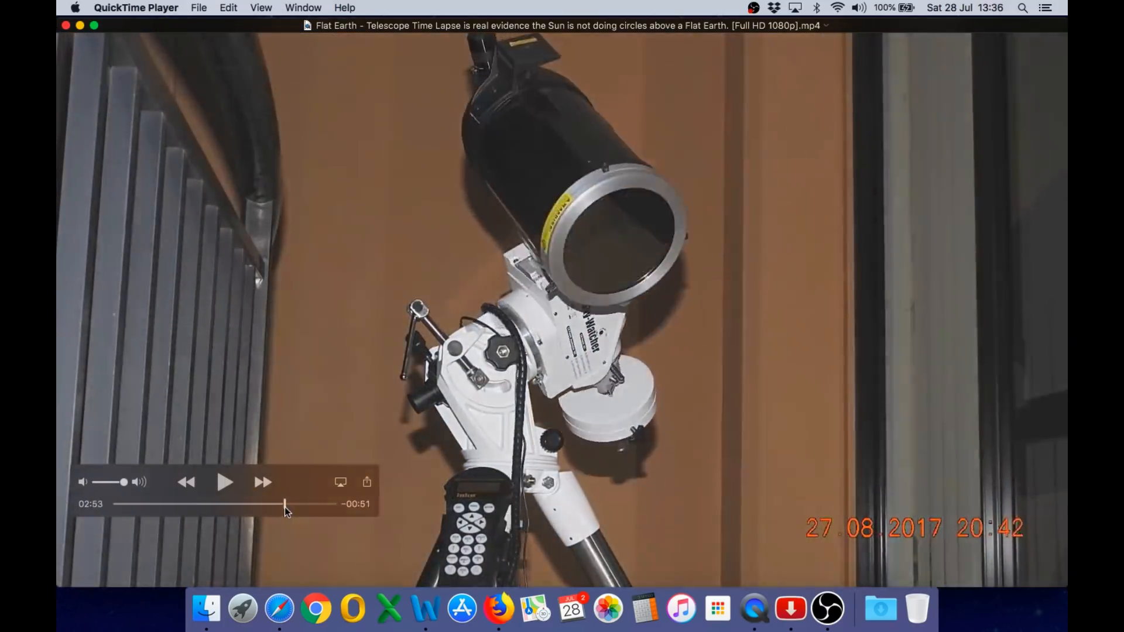
drag(285, 504, 298, 504)
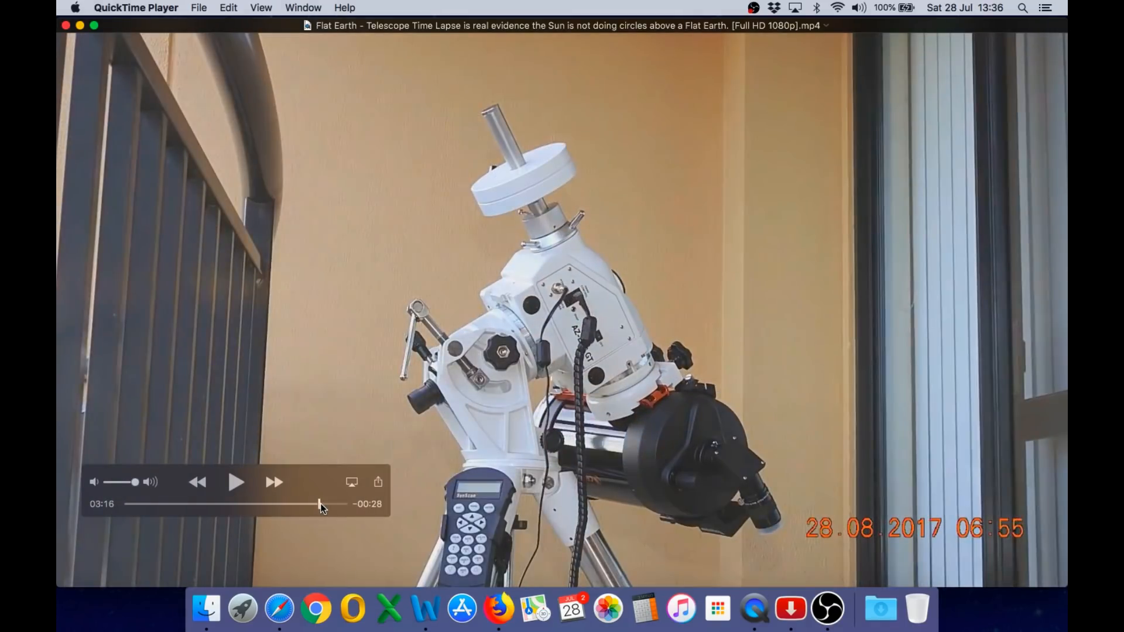
mouse_move(748, 530)
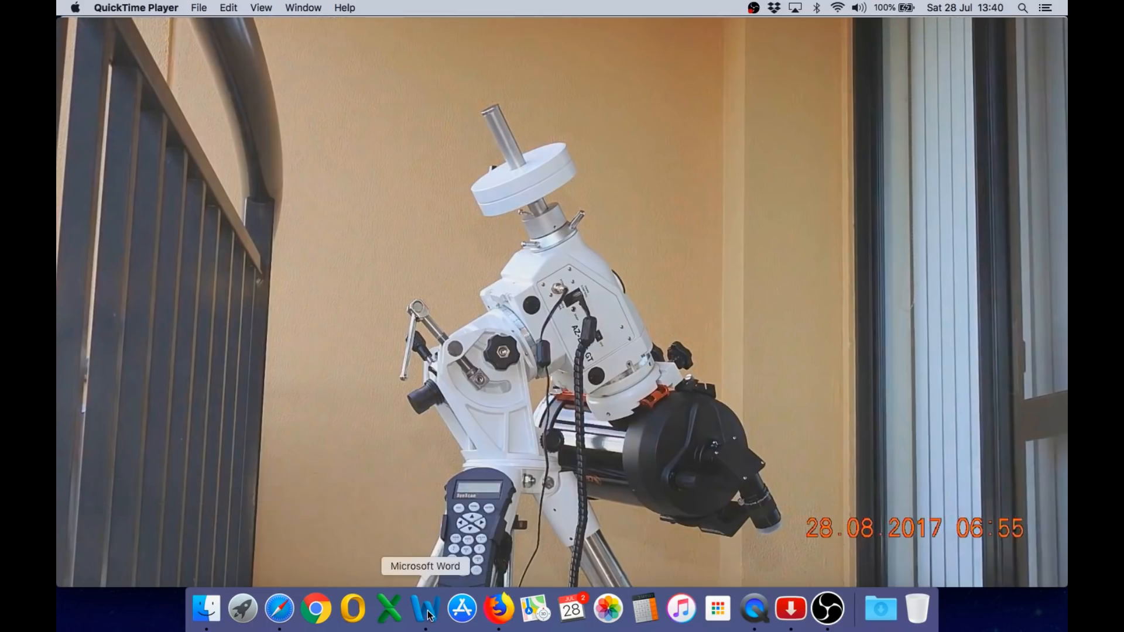
Switch to the Word slides and show the page asking the difference between SHOW and TELL
click(425, 608)
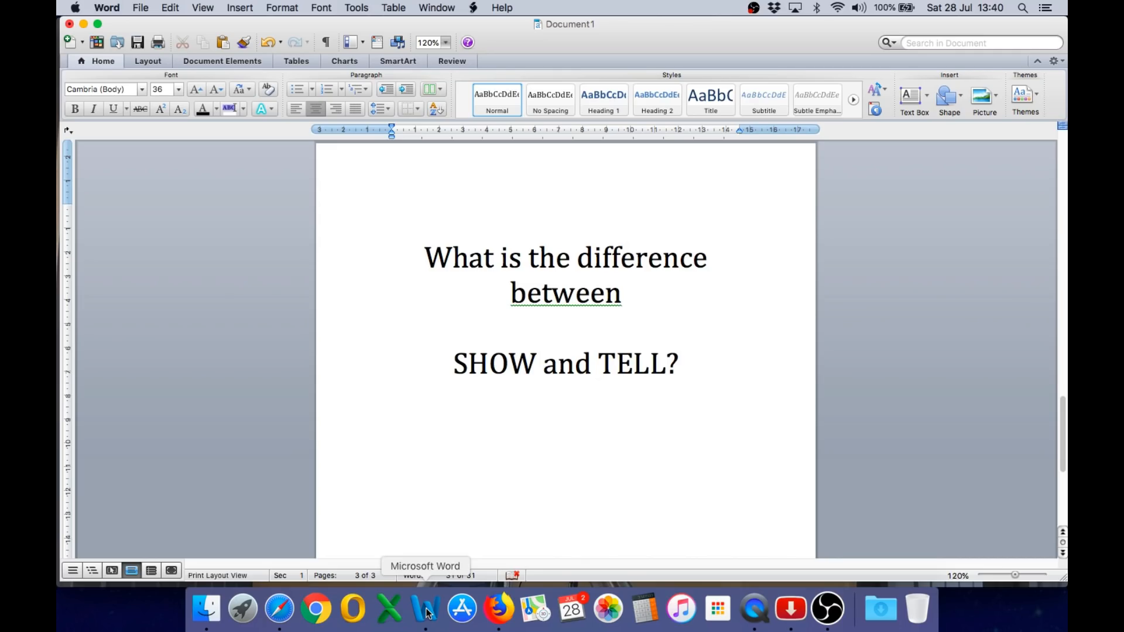
click(677, 363)
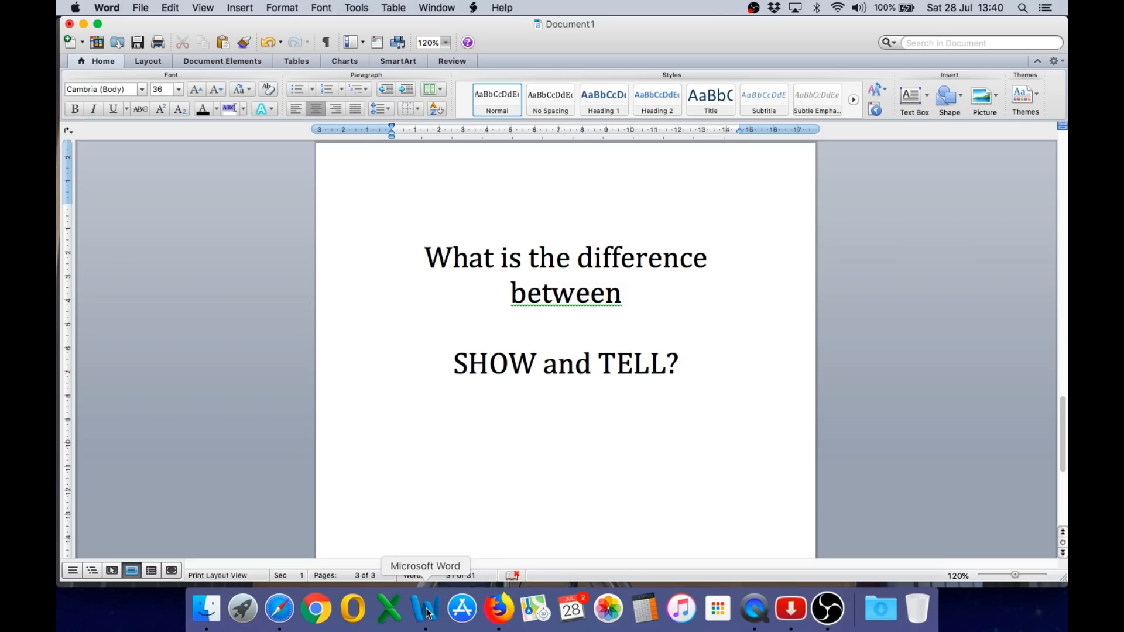
click(678, 362)
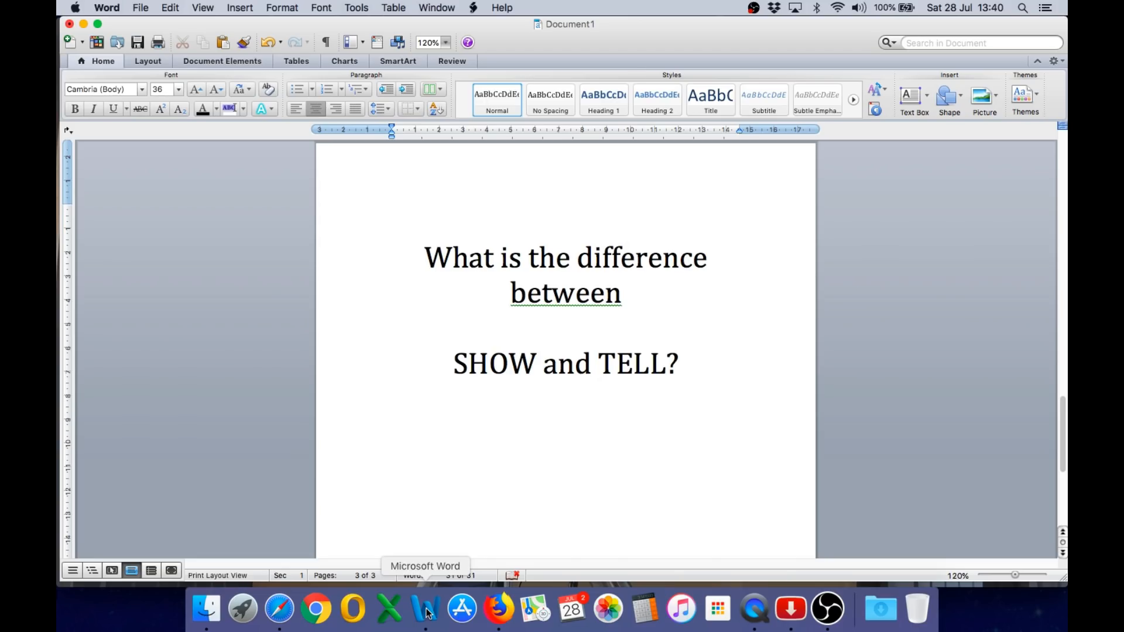
click(676, 363)
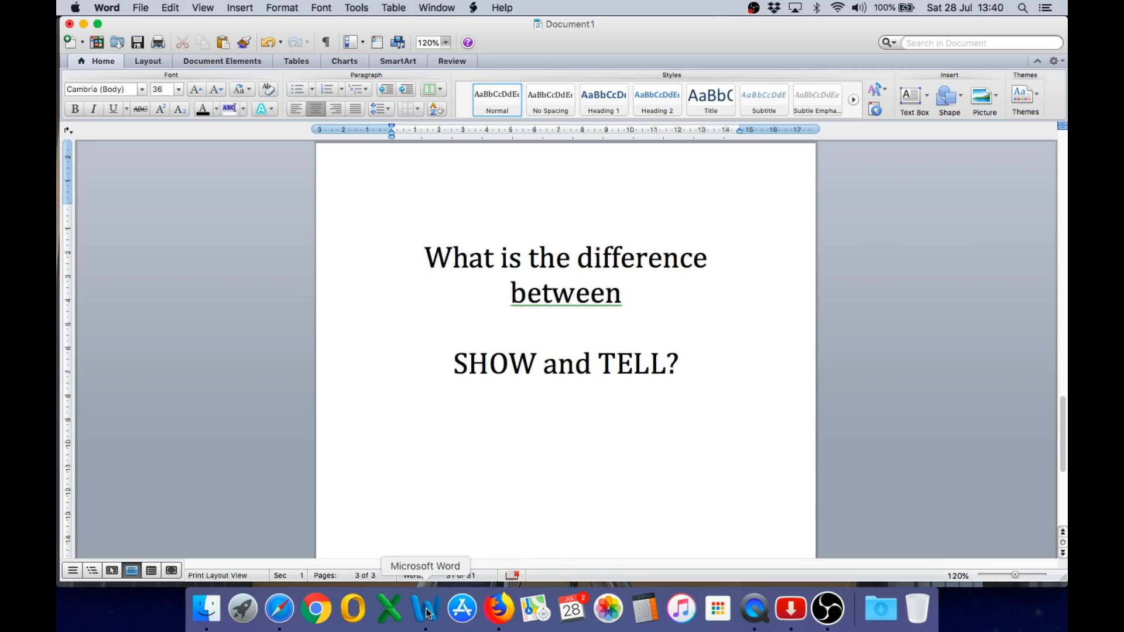
Step through the SHOW and TELL page, then return to Safari's YouTube list
click(678, 363)
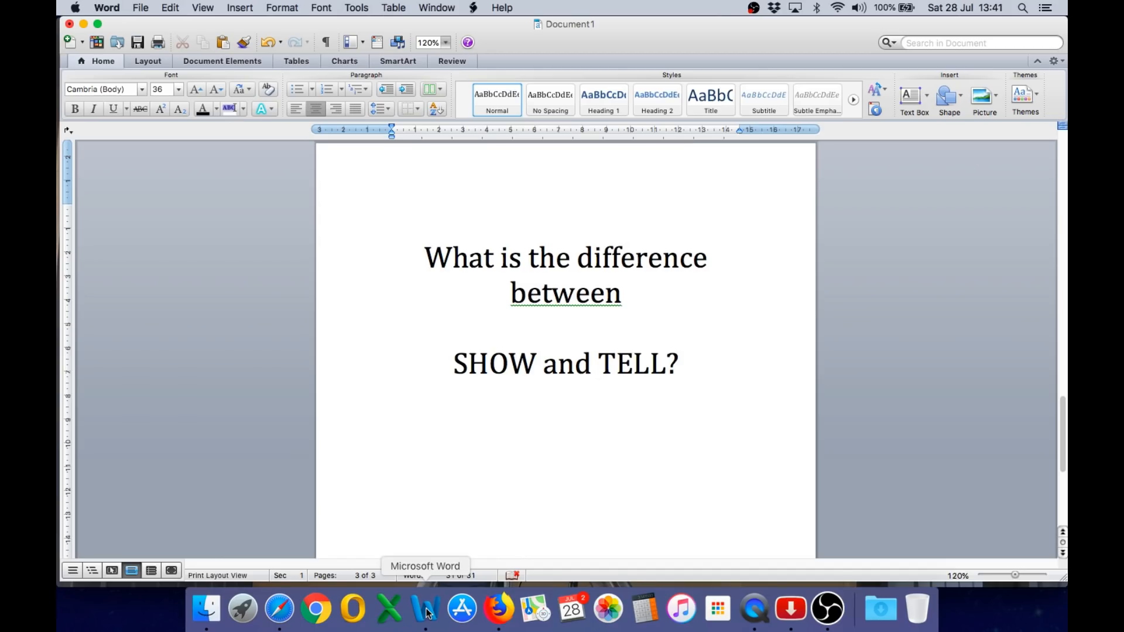
click(678, 362)
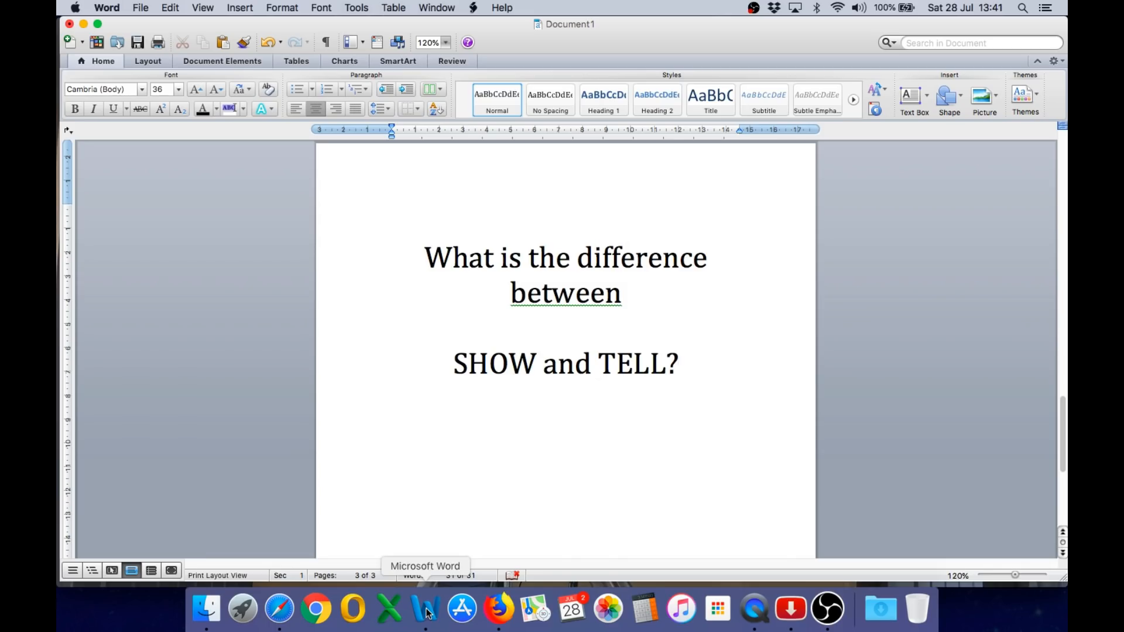
click(678, 362)
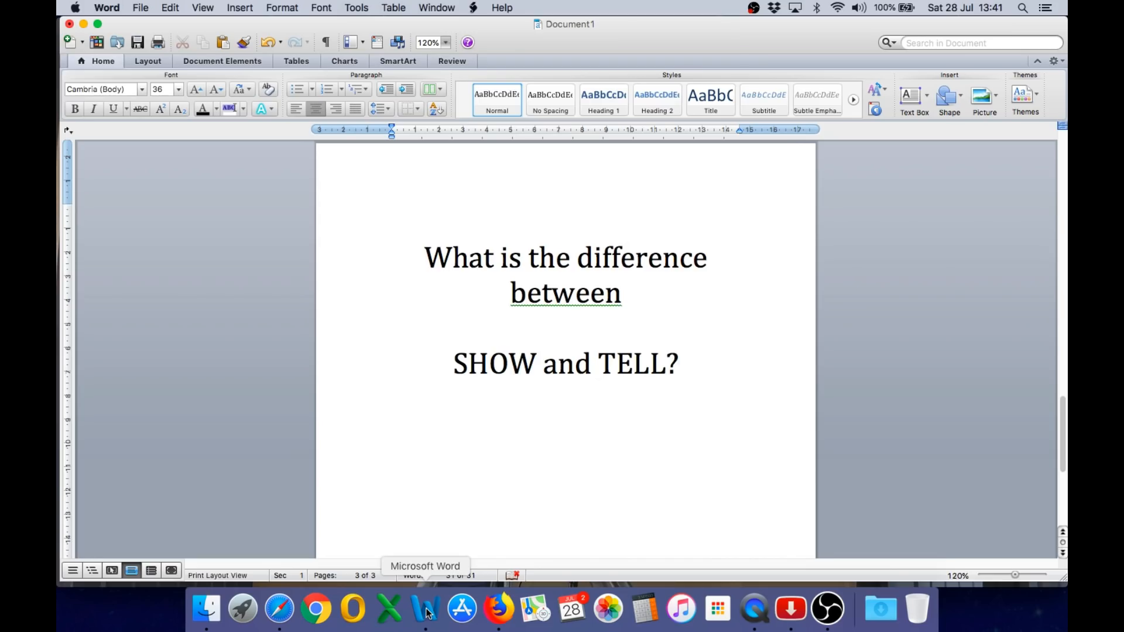
click(278, 609)
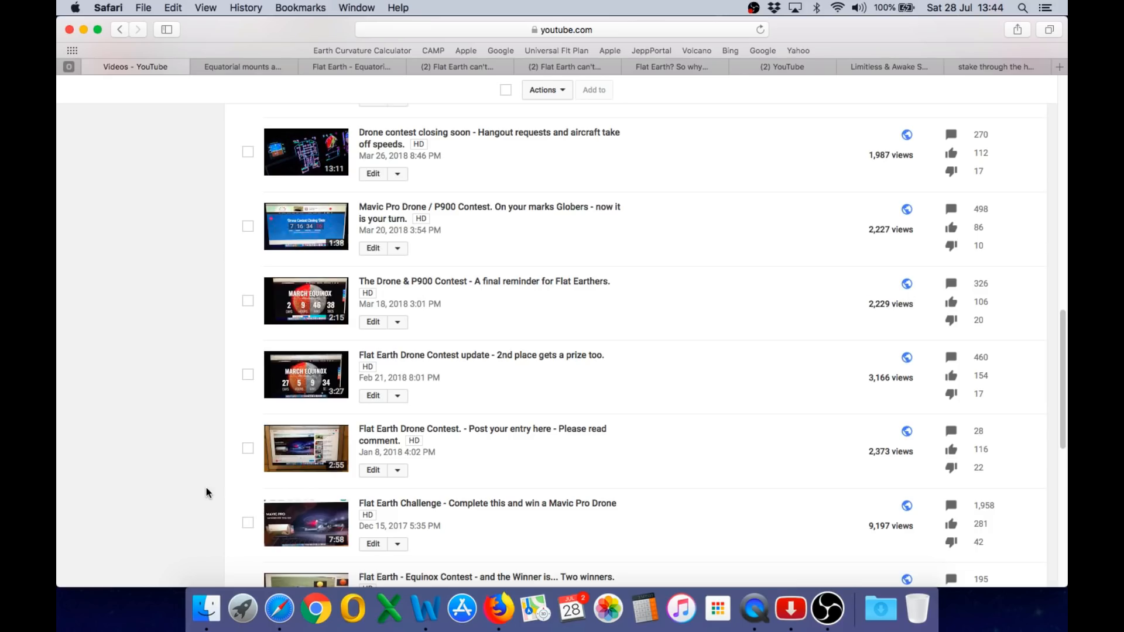
mouse_move(492, 499)
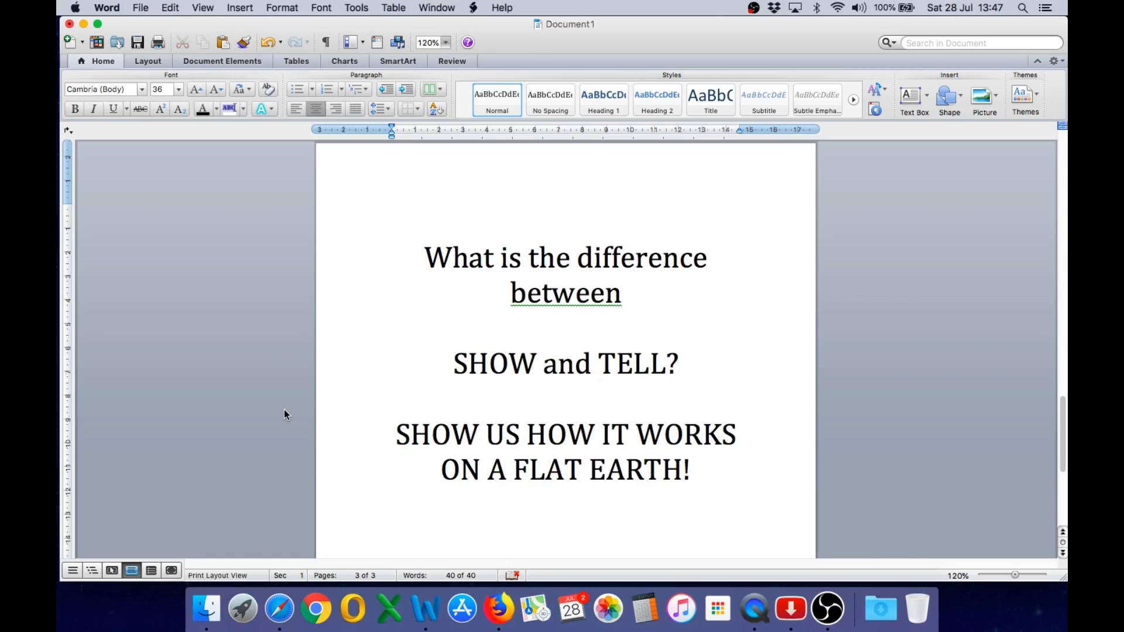
Show page 3 with the added 'SHOW US HOW IT WORKS ON A FLAT EARTH!' lines
click(690, 470)
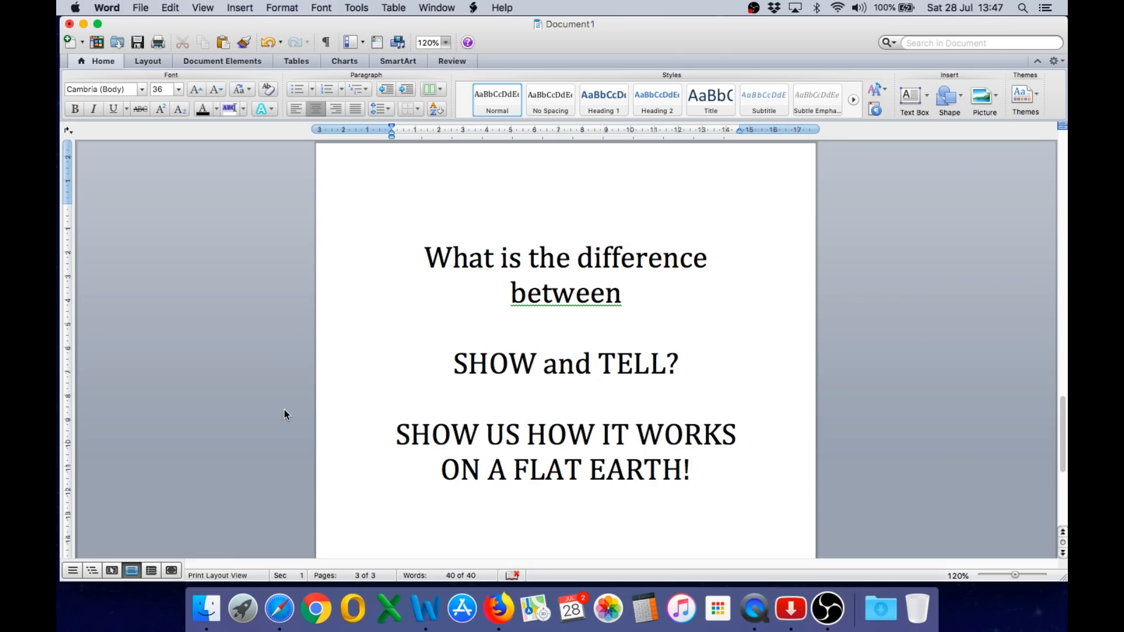
click(690, 470)
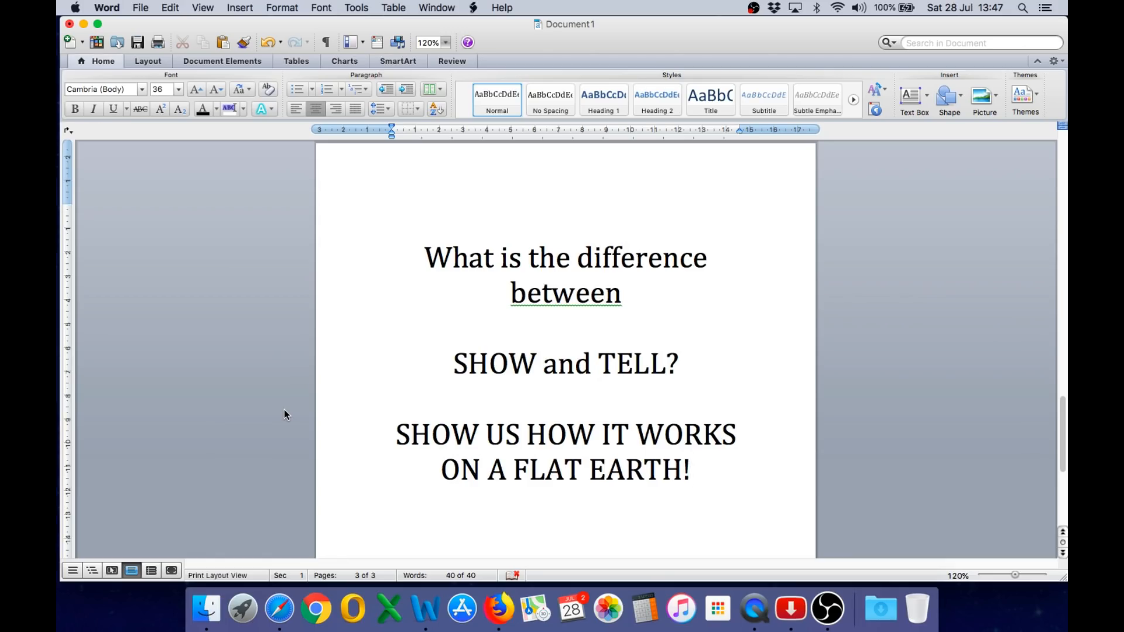
click(691, 470)
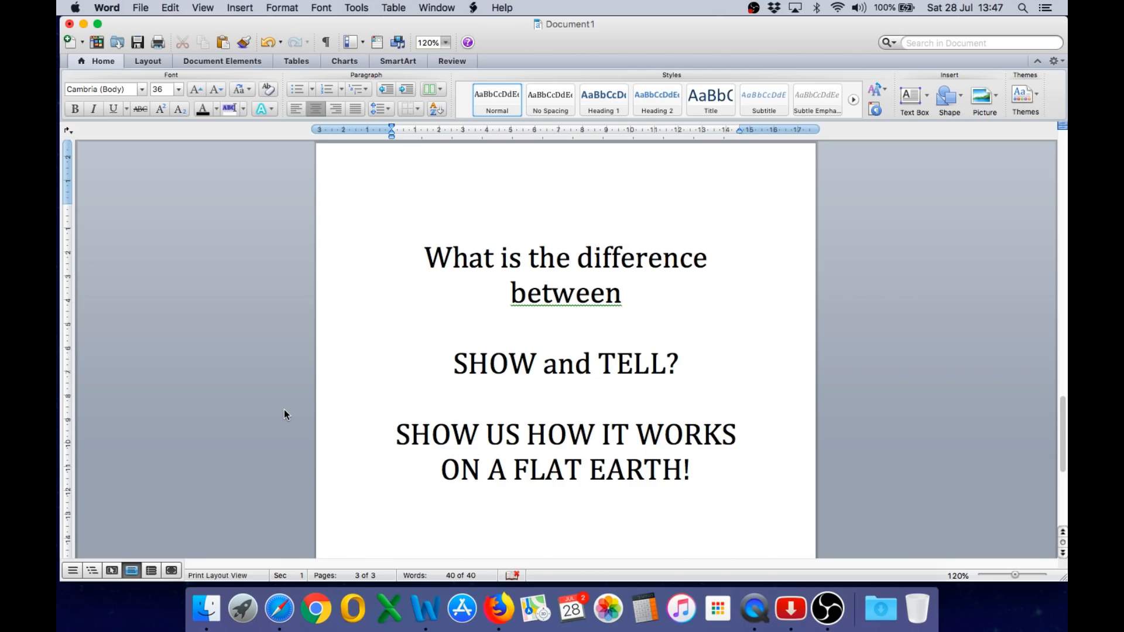
click(691, 470)
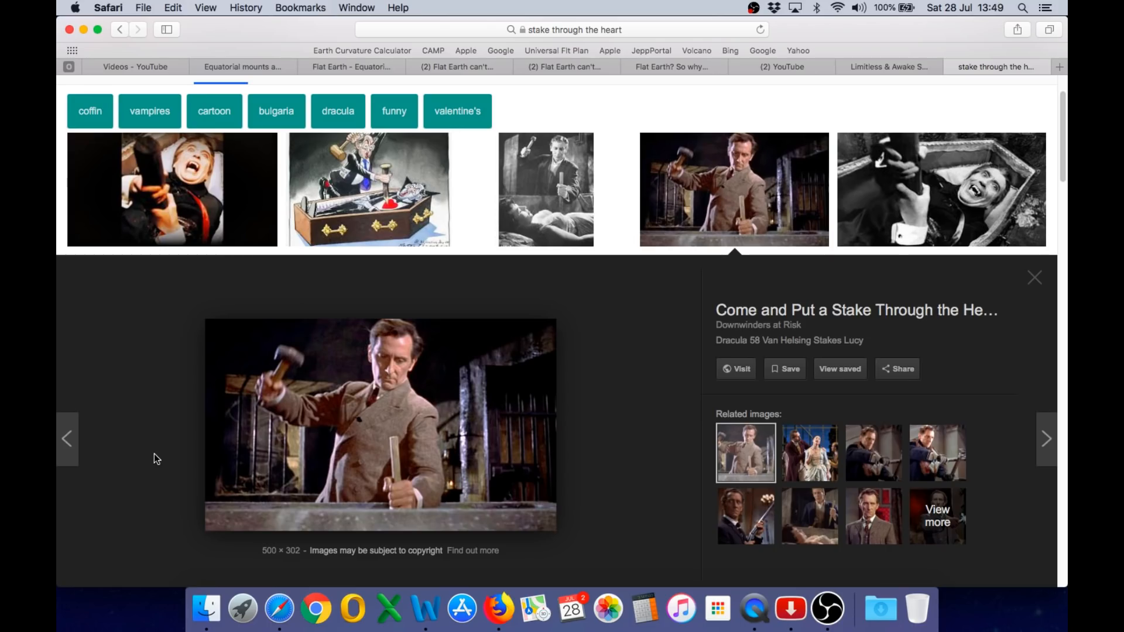
mouse_move(364, 326)
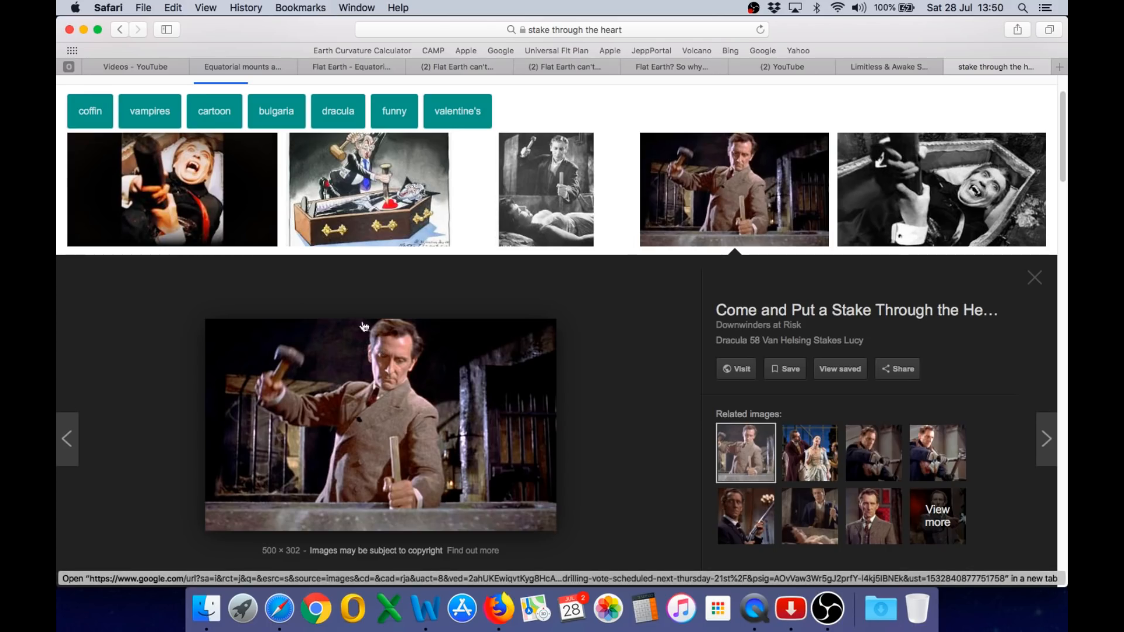
mouse_move(394, 349)
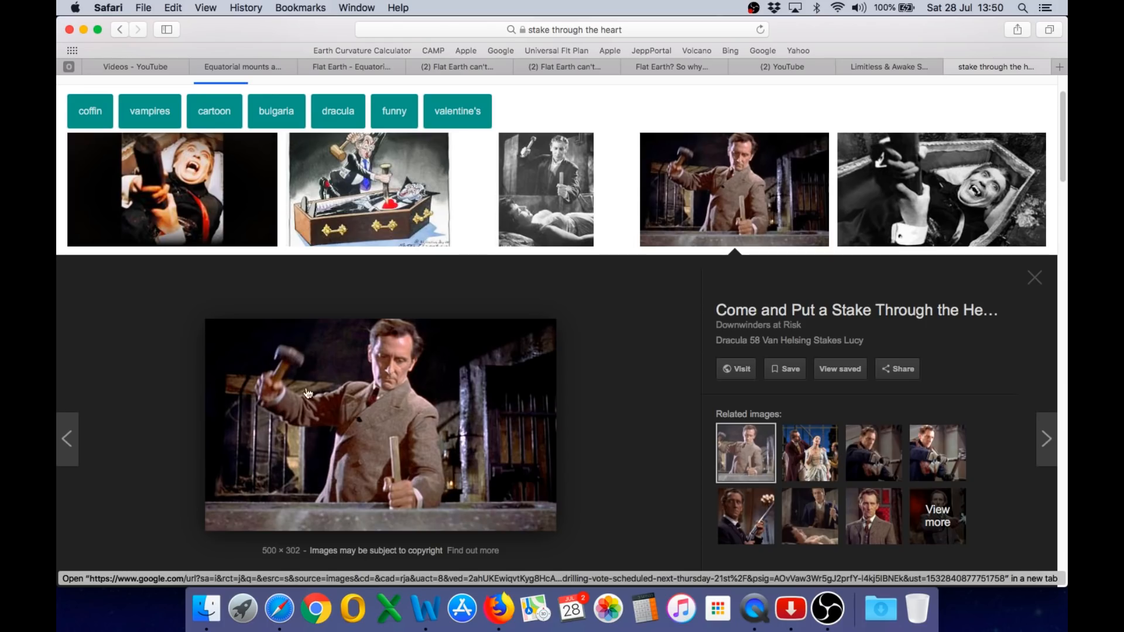
mouse_move(378, 364)
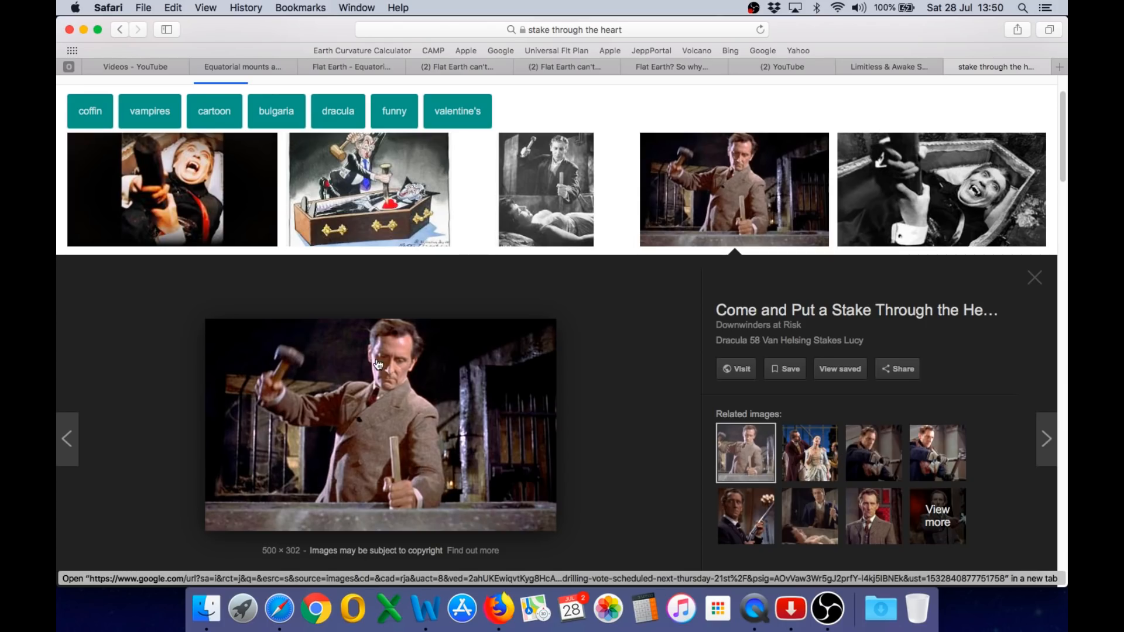
Switch back to the Word slides after the stake-through-the-heart image preview
click(425, 610)
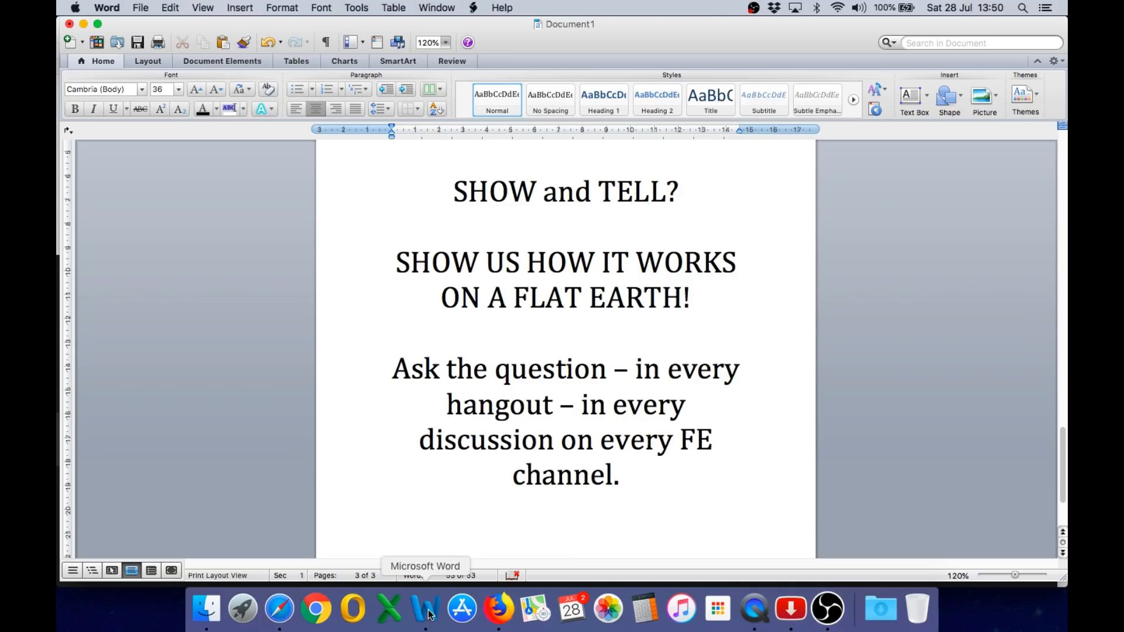
Show the new 'Ask the question – in every hangout – in every discussion' paragraph
click(566, 540)
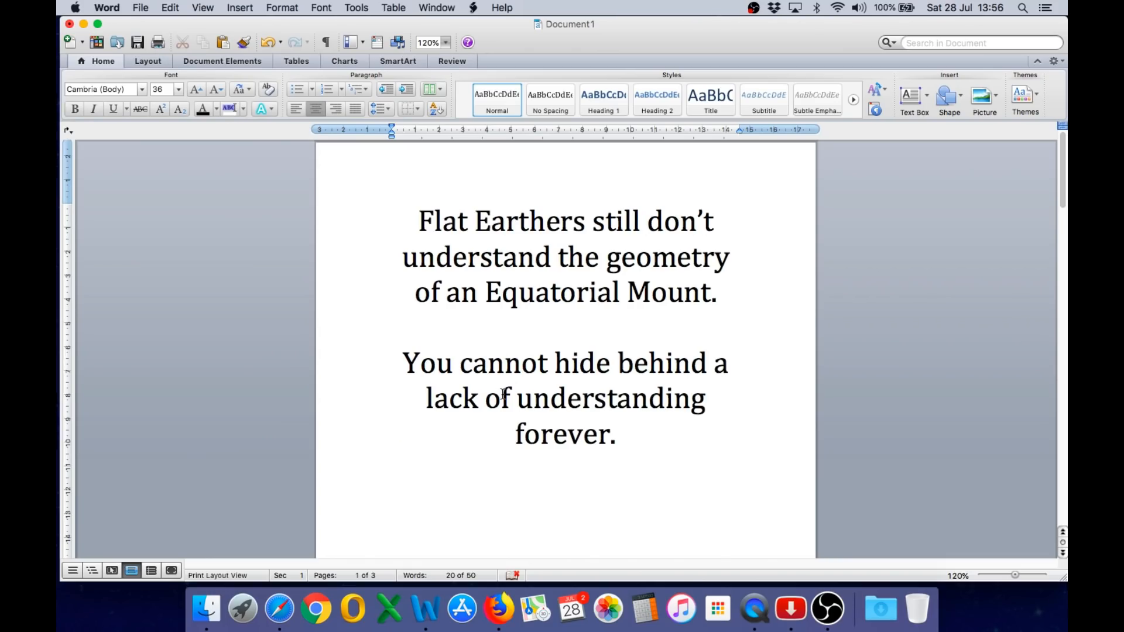
Place the insertion point after 'forever.' on the closing Equatorial Mount page
click(621, 433)
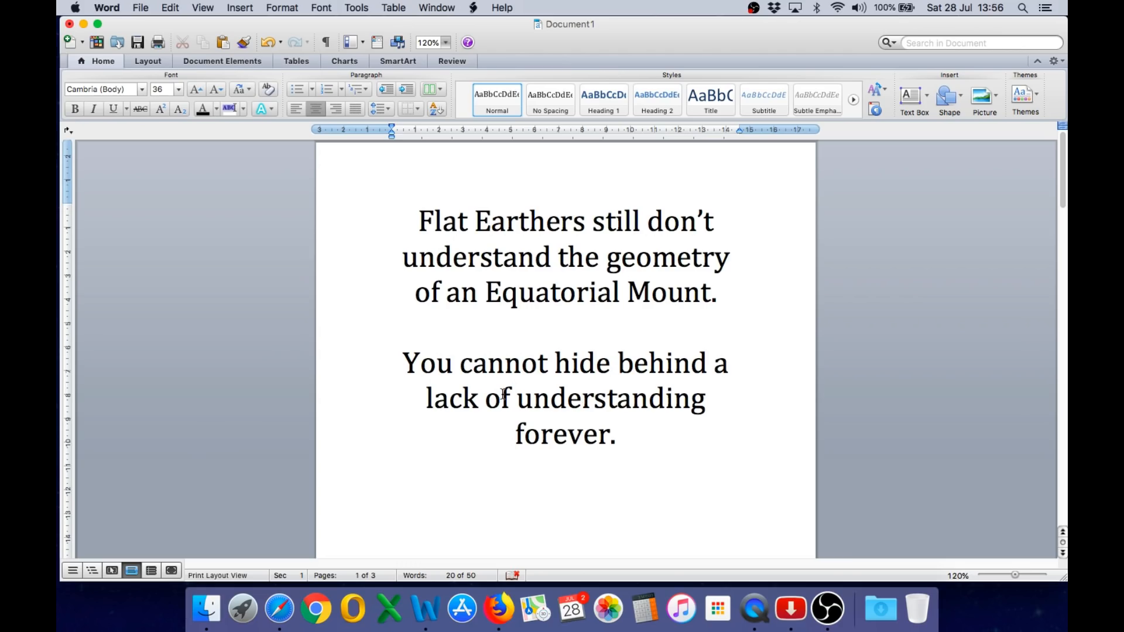
click(621, 433)
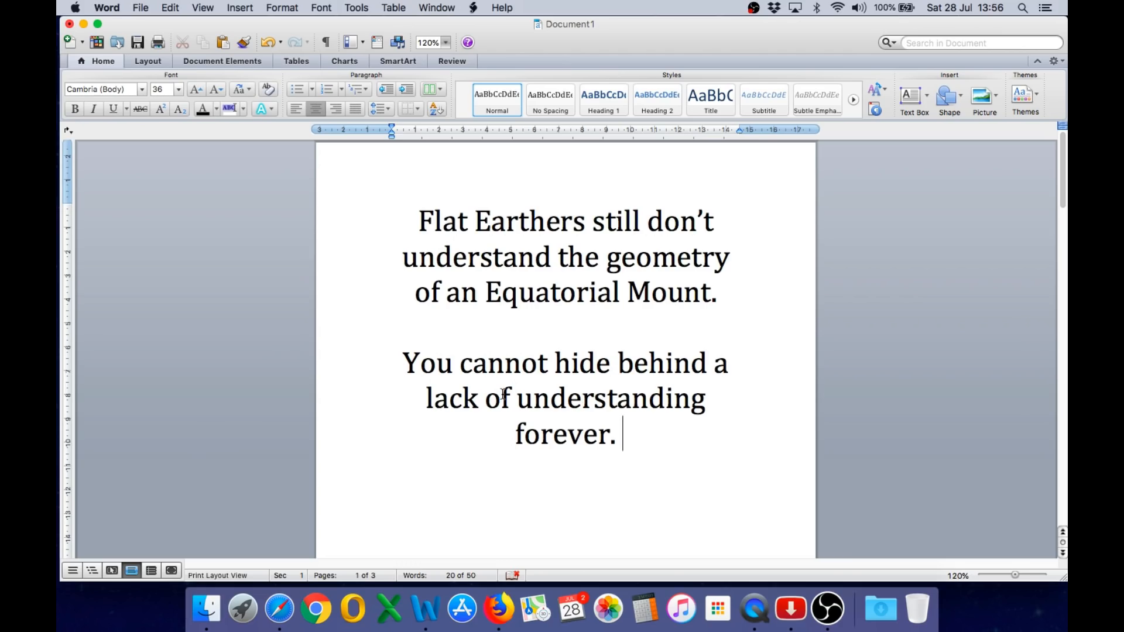